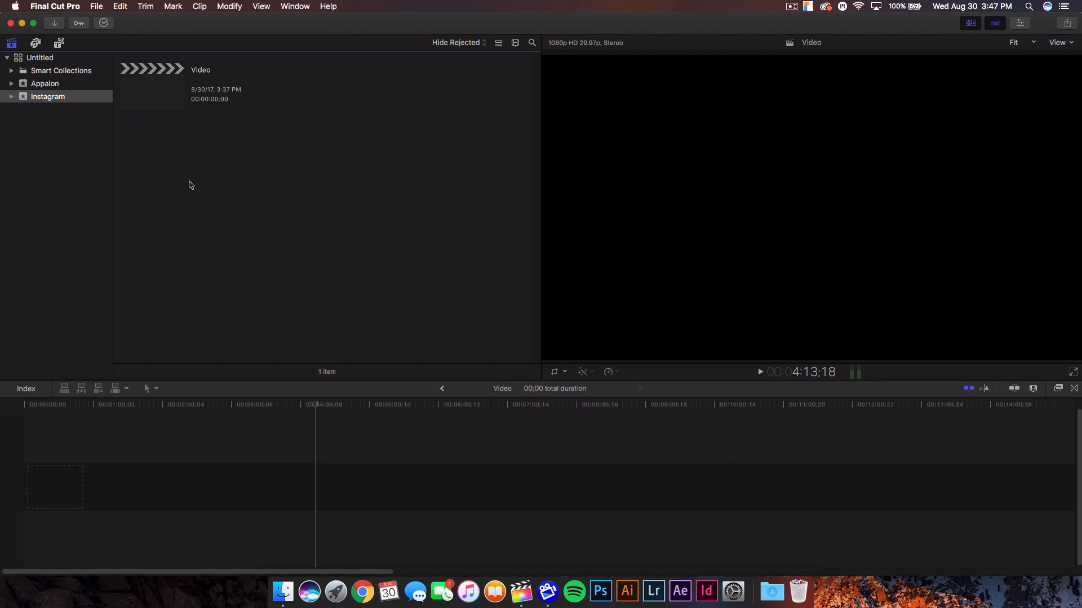
- Start a new project named 'Test 2' from the Instagram event's context menu
{"action": "left_click", "coordinate": [151, 87]}
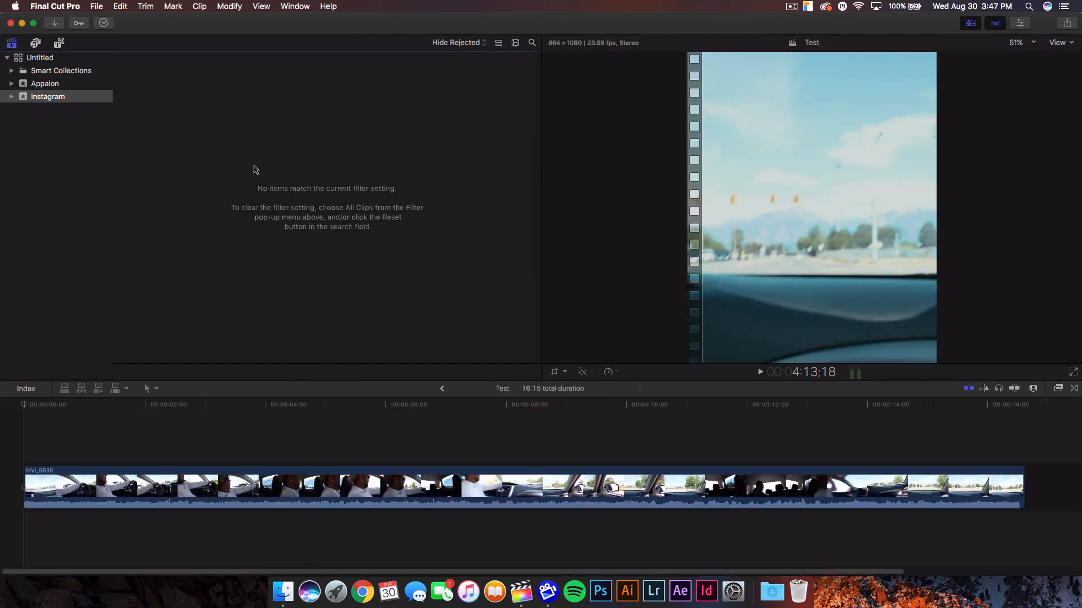
{"action": "left_click", "coordinate": [47, 97]}
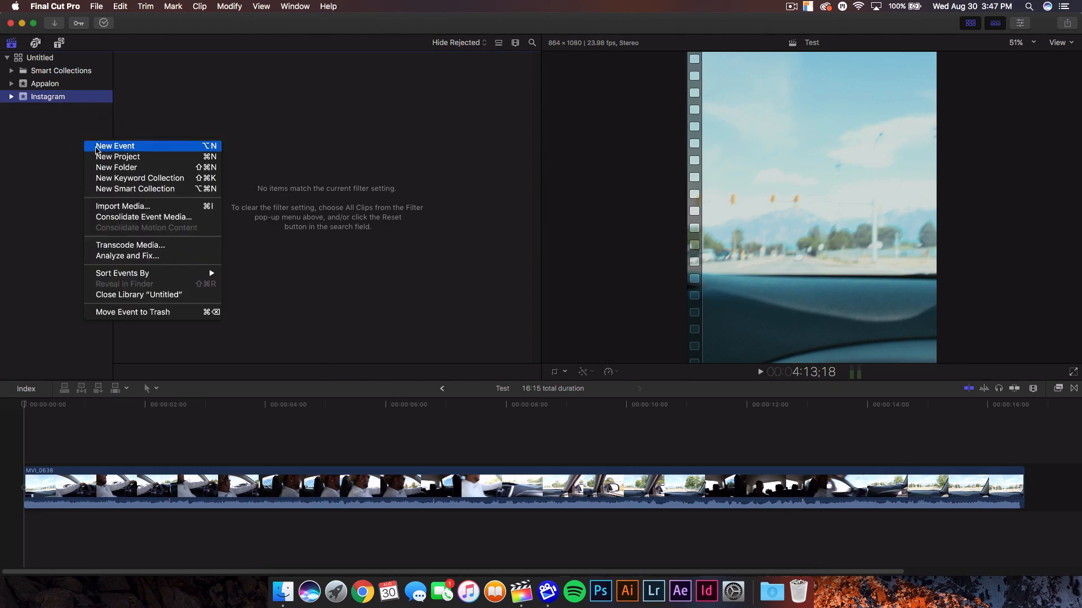
{"action": "mouse_move", "coordinate": [117, 156]}
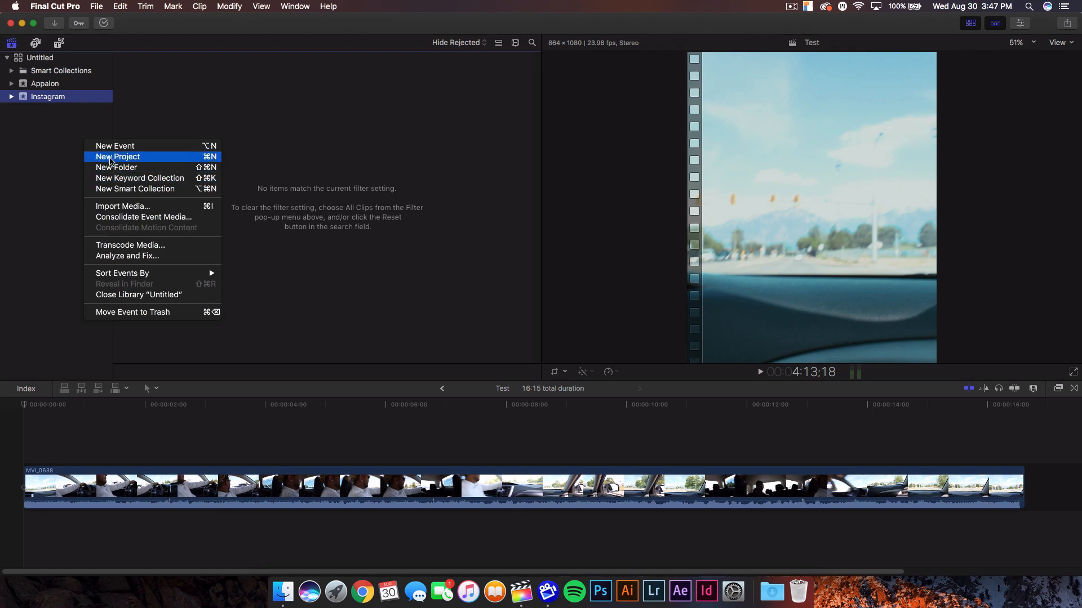
{"action": "left_click", "coordinate": [116, 157]}
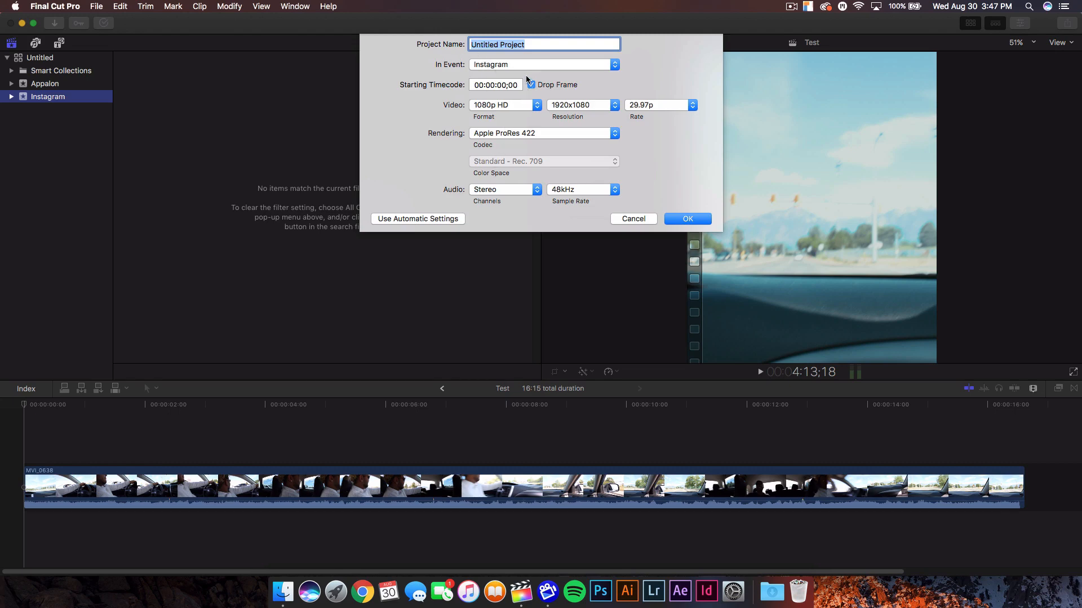
{"action": "type", "text": "Test 2"}
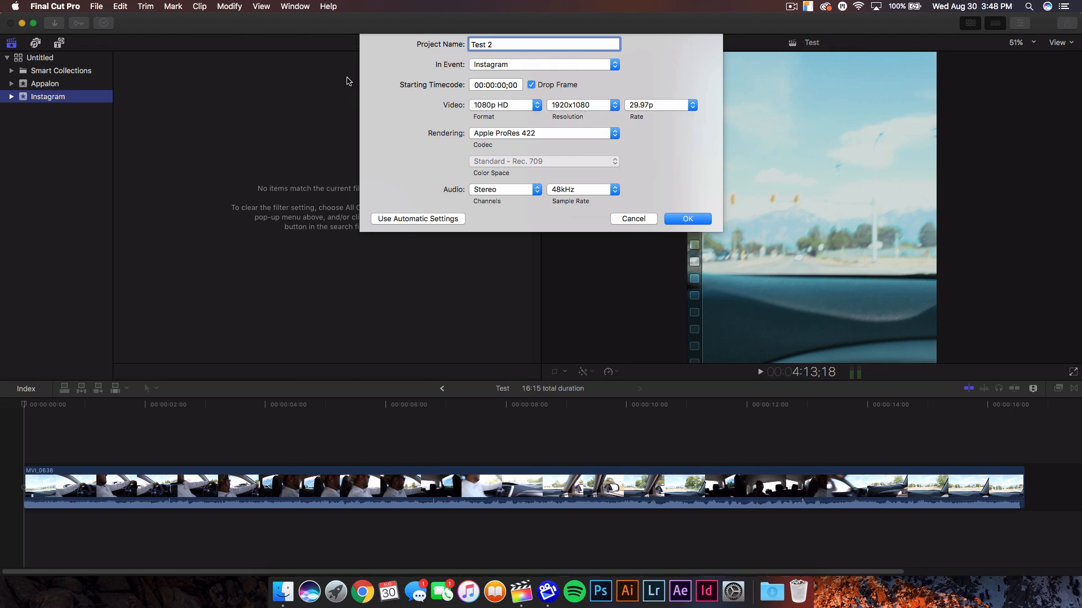
{"action": "mouse_move", "coordinate": [485, 74]}
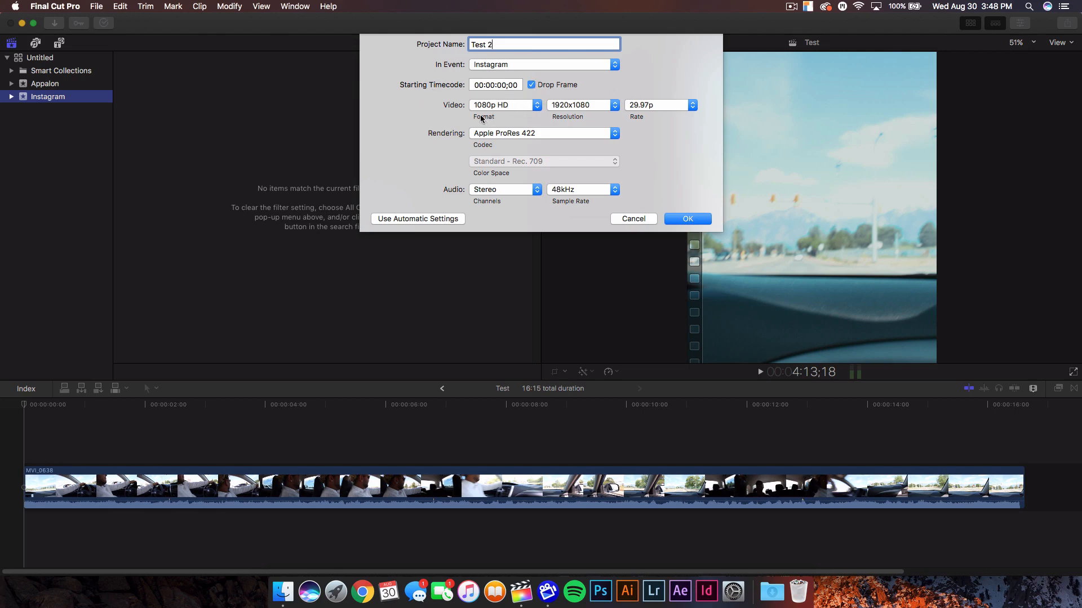
- Confirm creating Test 2 with the MVI_0811 city clip and hide the media browser
{"action": "left_click", "coordinate": [686, 219]}
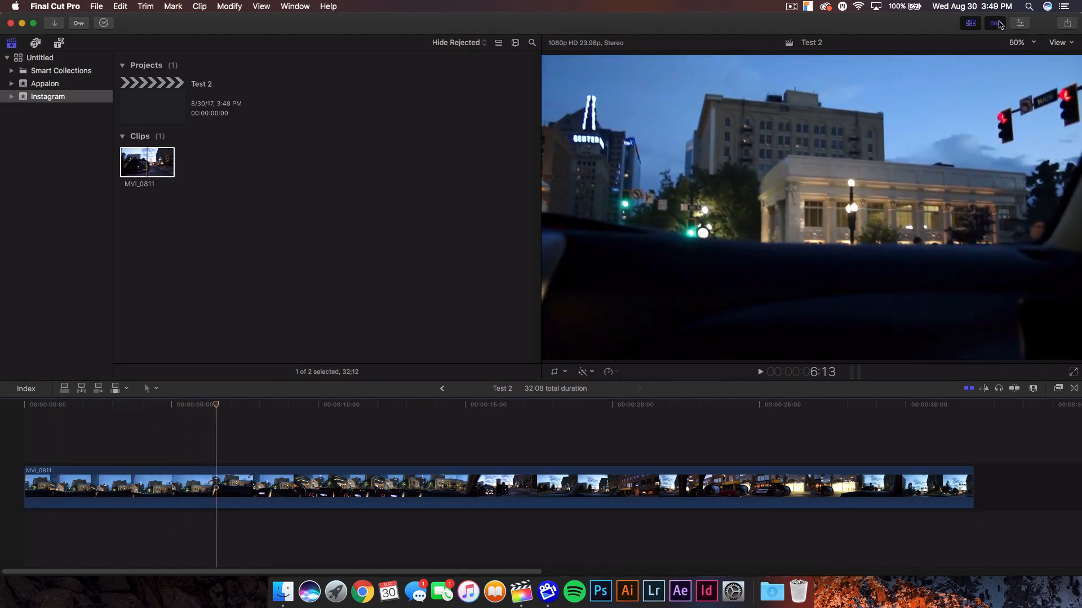
{"action": "left_click", "coordinate": [1020, 22]}
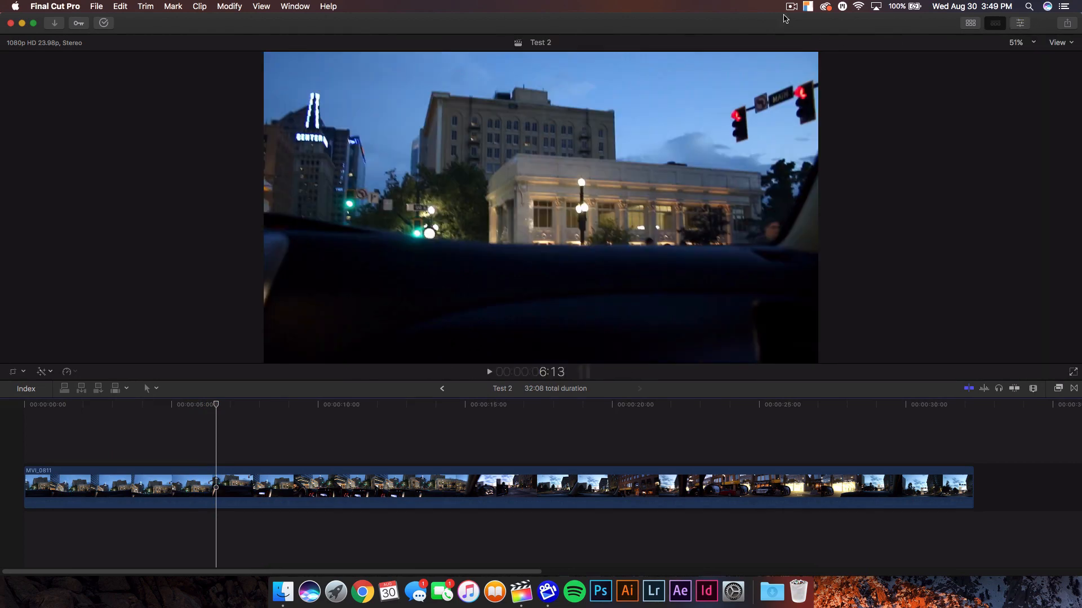
- Apply the Startling look from the mLut Library to the MVI_0811 clip
{"action": "left_click", "coordinate": [294, 7]}
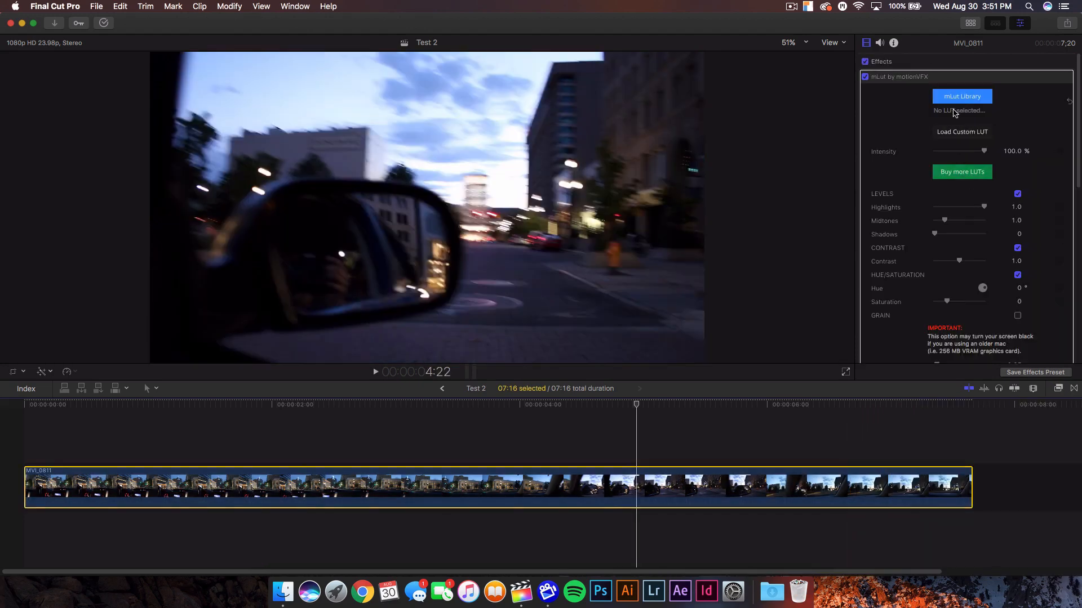
{"action": "left_click", "coordinate": [961, 95]}
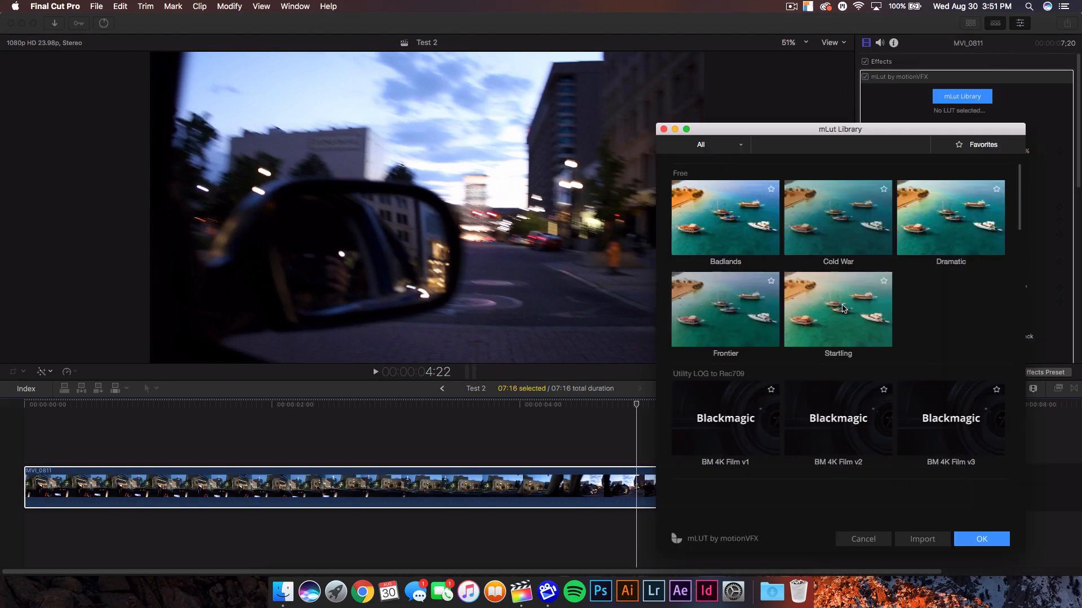
{"action": "left_click", "coordinate": [980, 538]}
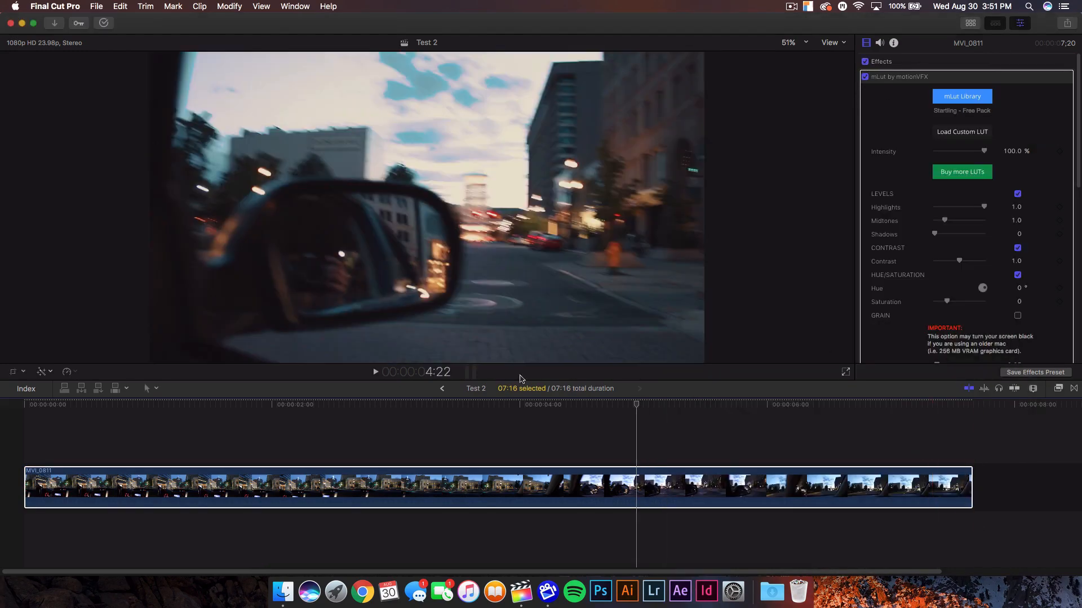
{"action": "left_click", "coordinate": [143, 404]}
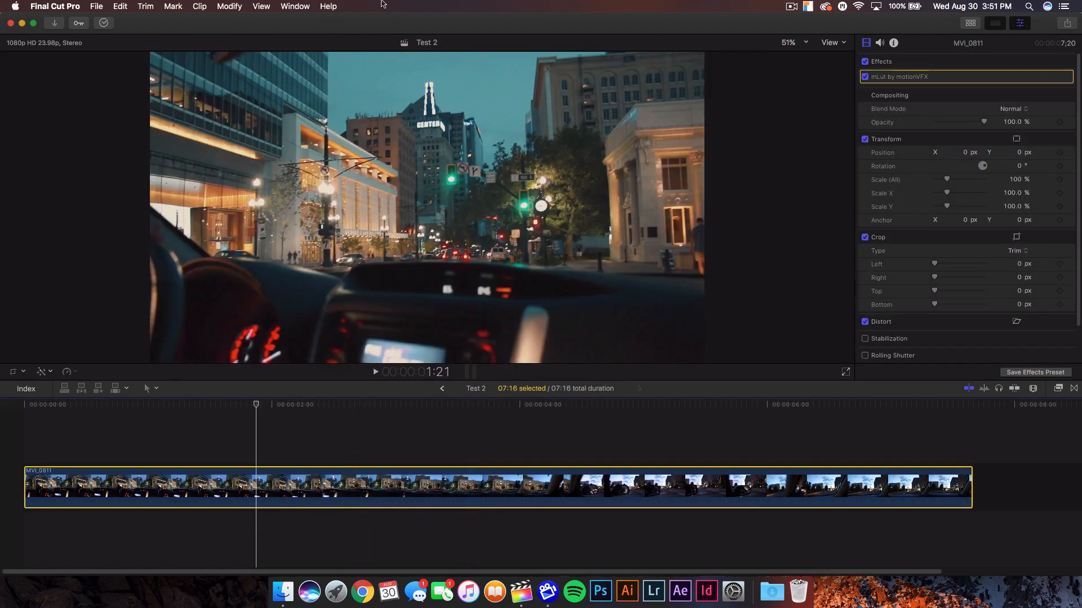
- In Project Properties, keep 23.98p and switch the format to Custom with width 864
{"action": "left_click", "coordinate": [295, 6]}
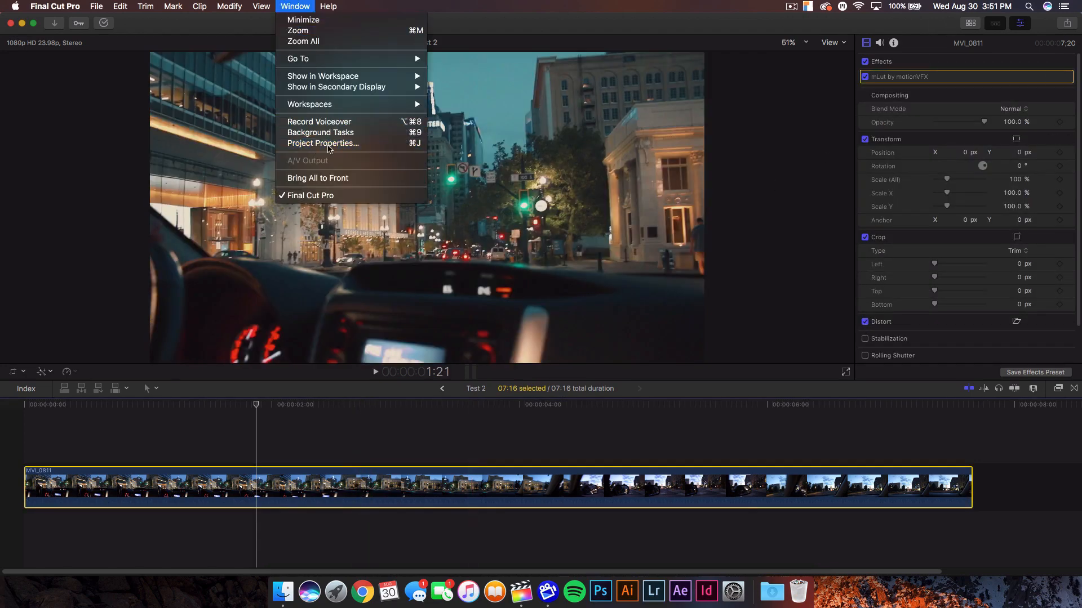
{"action": "left_click", "coordinate": [324, 143]}
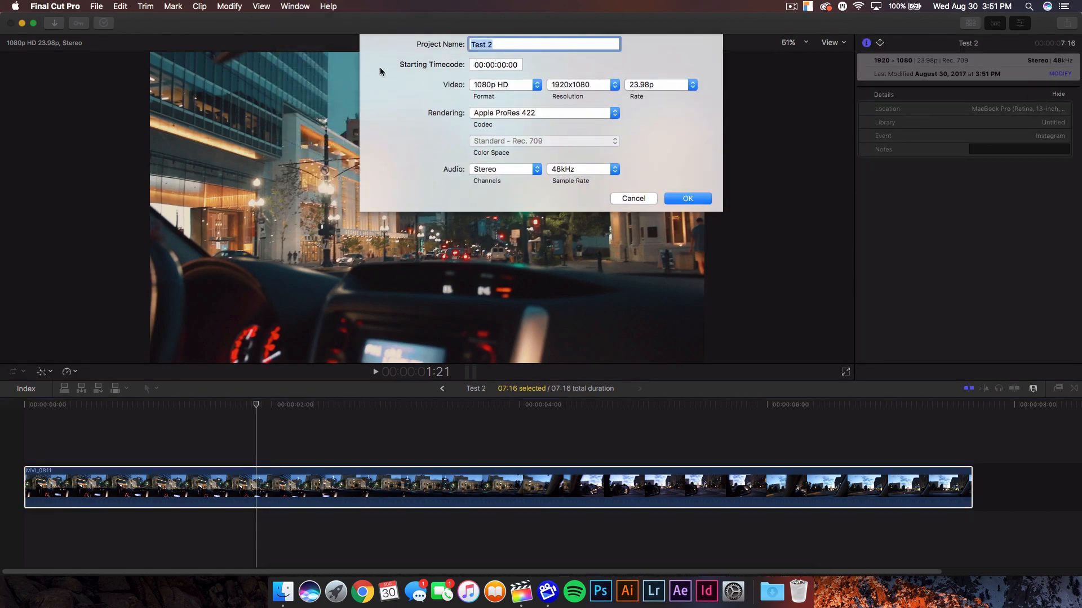
{"action": "left_click", "coordinate": [692, 85]}
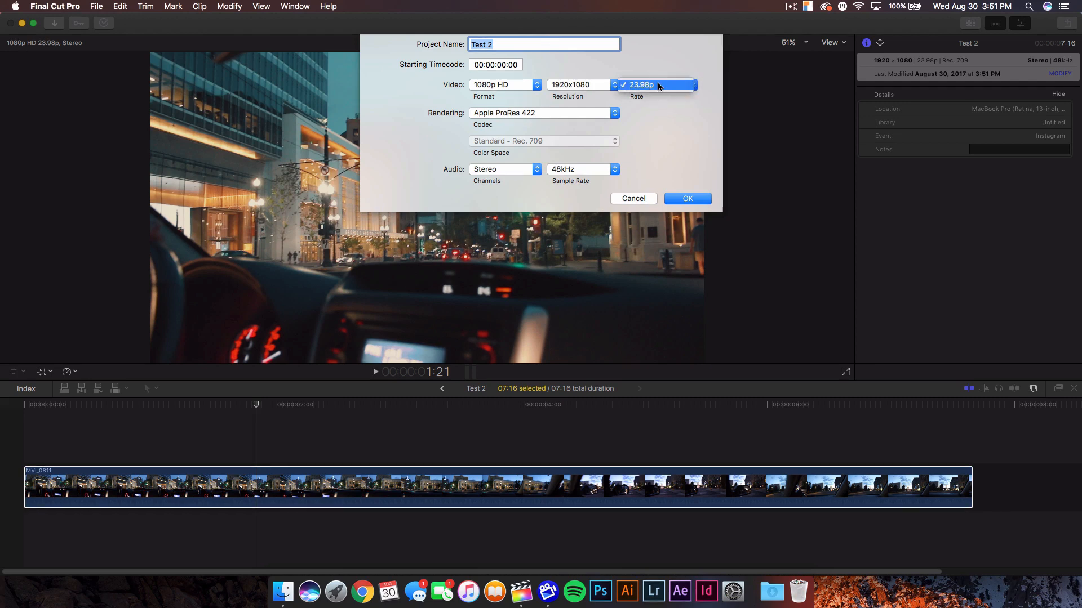
{"action": "left_click", "coordinate": [640, 84]}
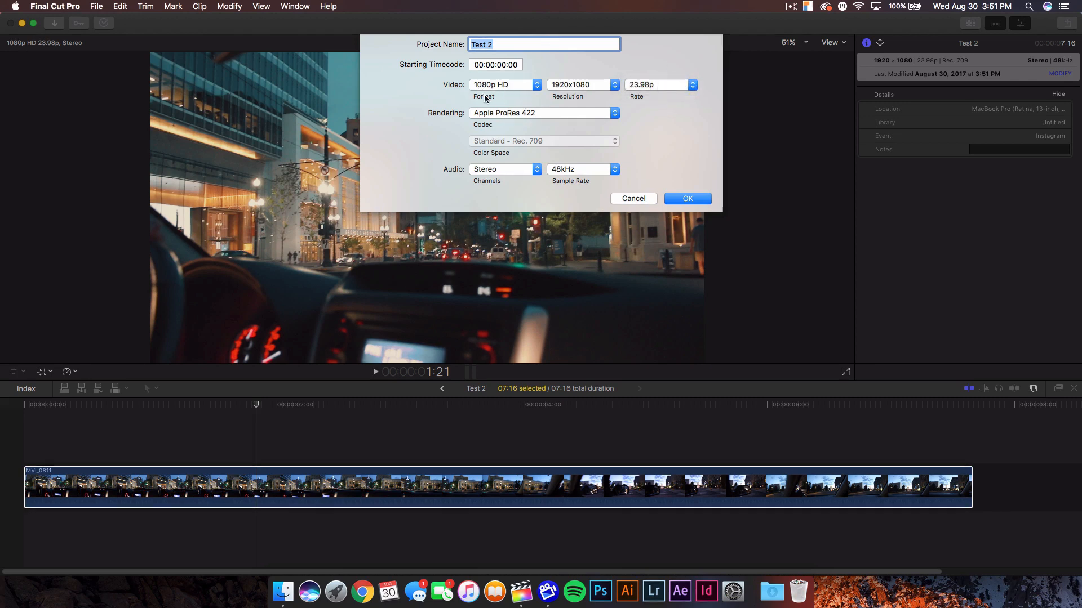
{"action": "left_click", "coordinate": [504, 85]}
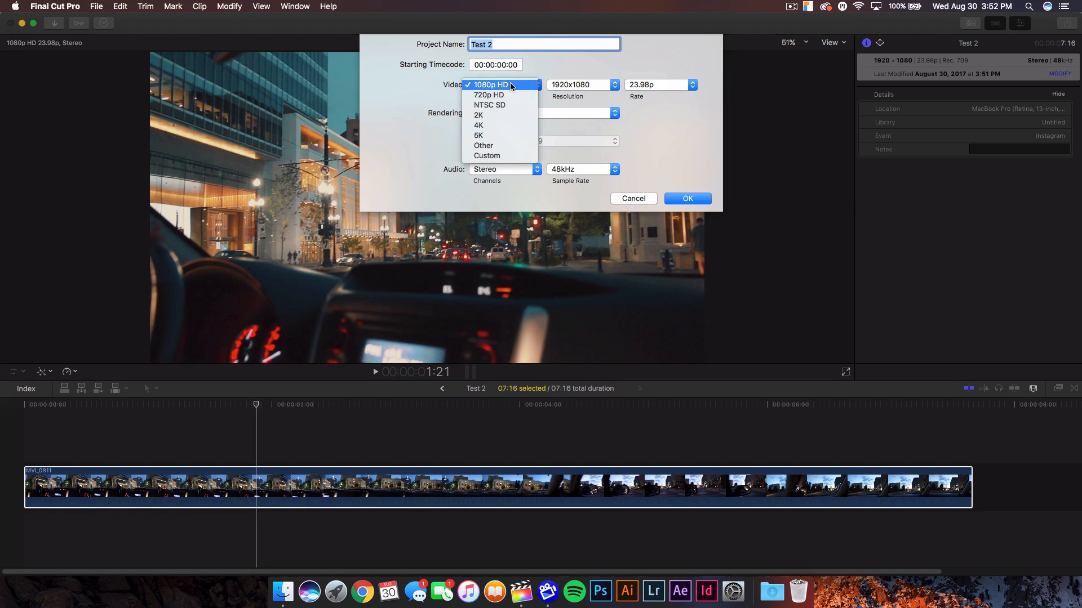
{"action": "mouse_move", "coordinate": [490, 105]}
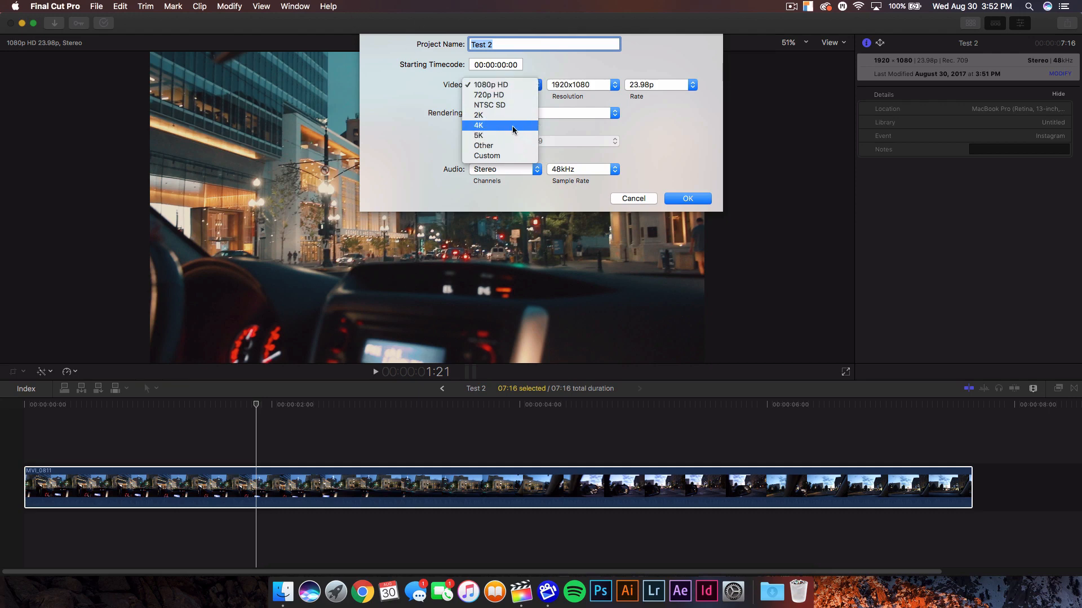
{"action": "mouse_move", "coordinate": [500, 166]}
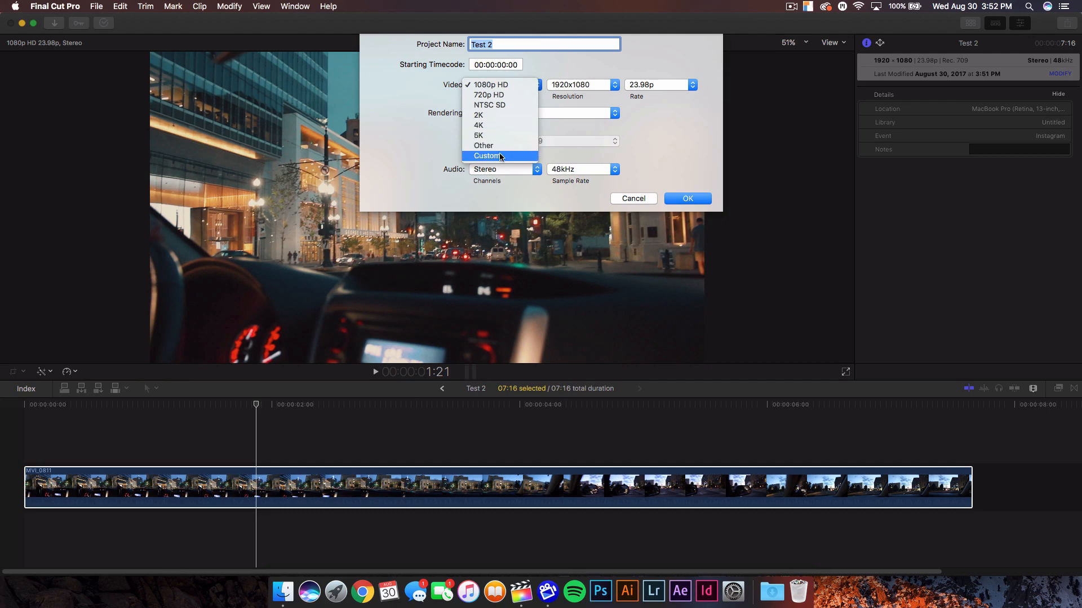
{"action": "left_click", "coordinate": [487, 155]}
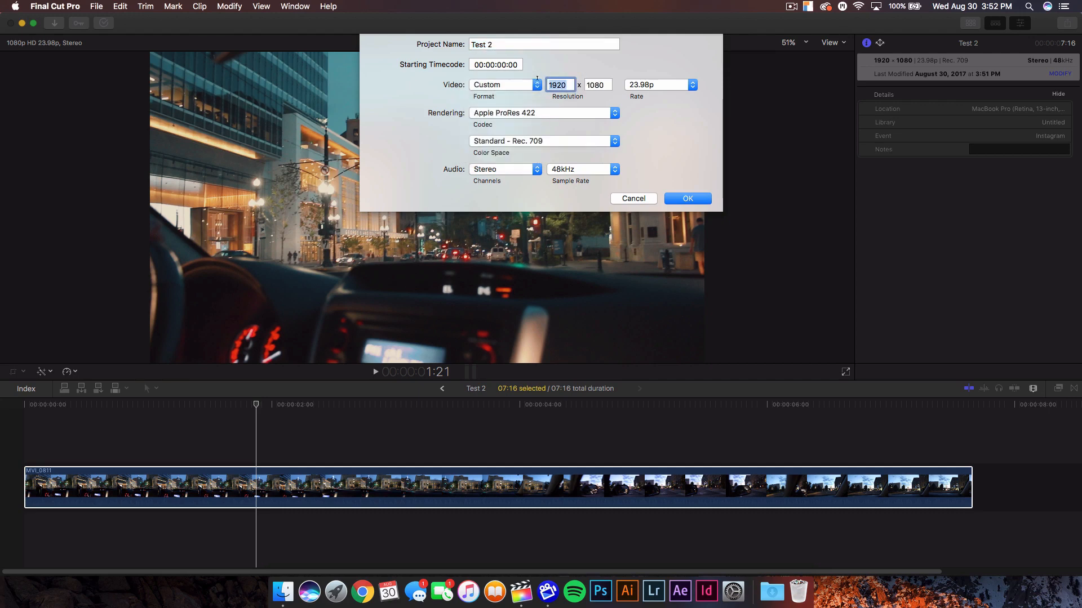
{"action": "type", "text": "8"}
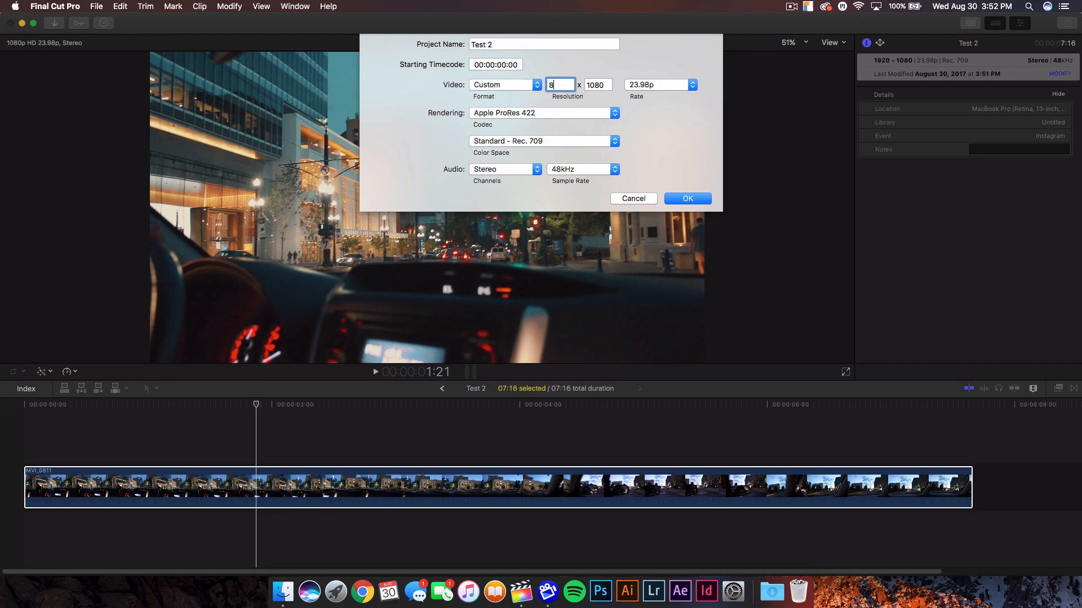
{"action": "type", "text": "64"}
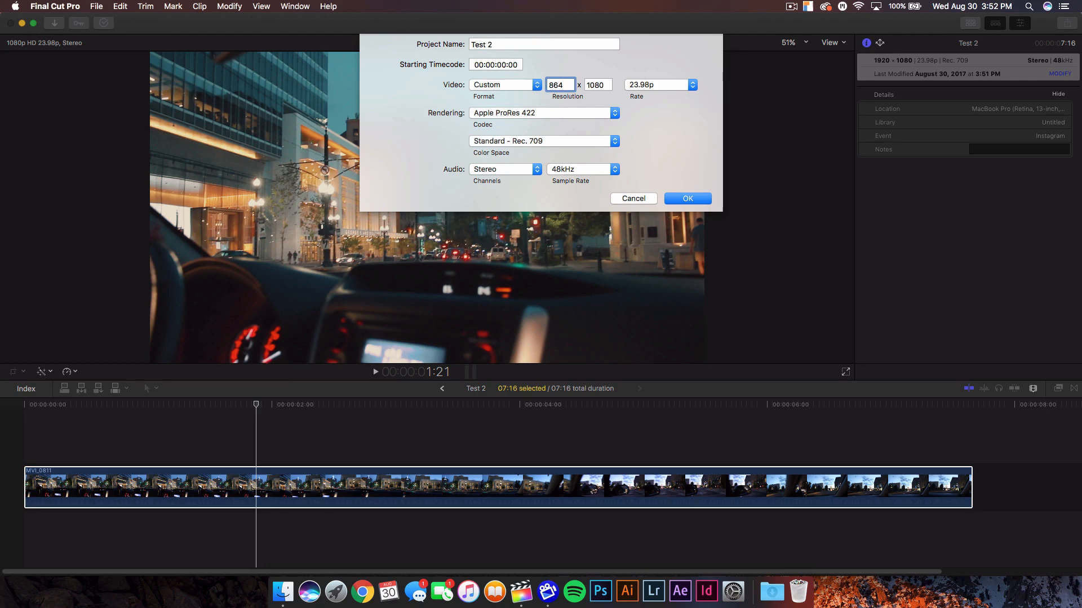
- Apply the 864 × 1080 settings and move the playhead back to the downtown street shot near 1:13
{"action": "left_click", "coordinate": [686, 199]}
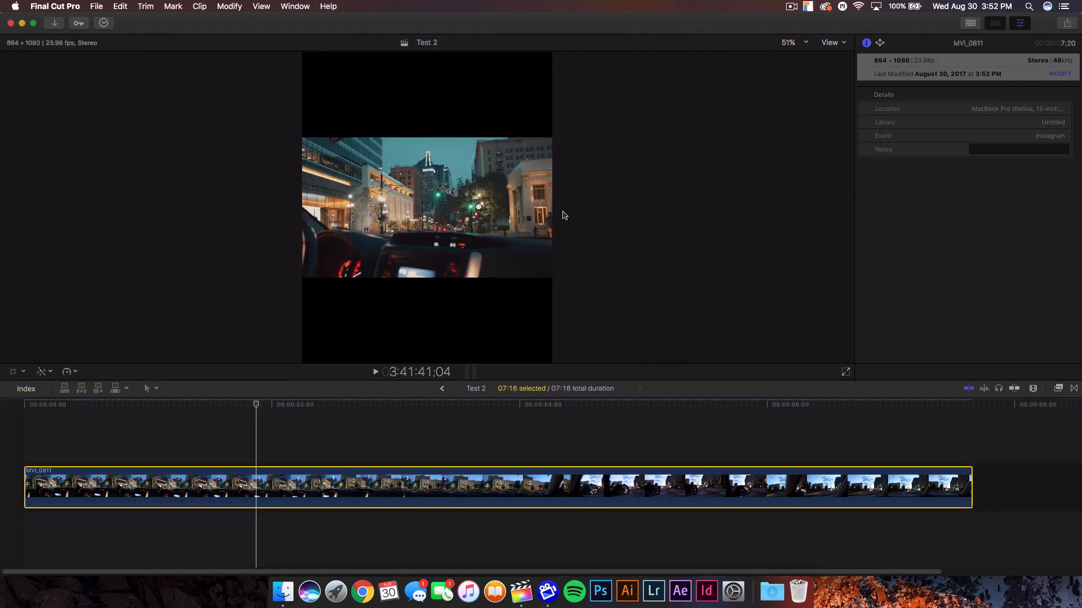
{"action": "left_click", "coordinate": [865, 42]}
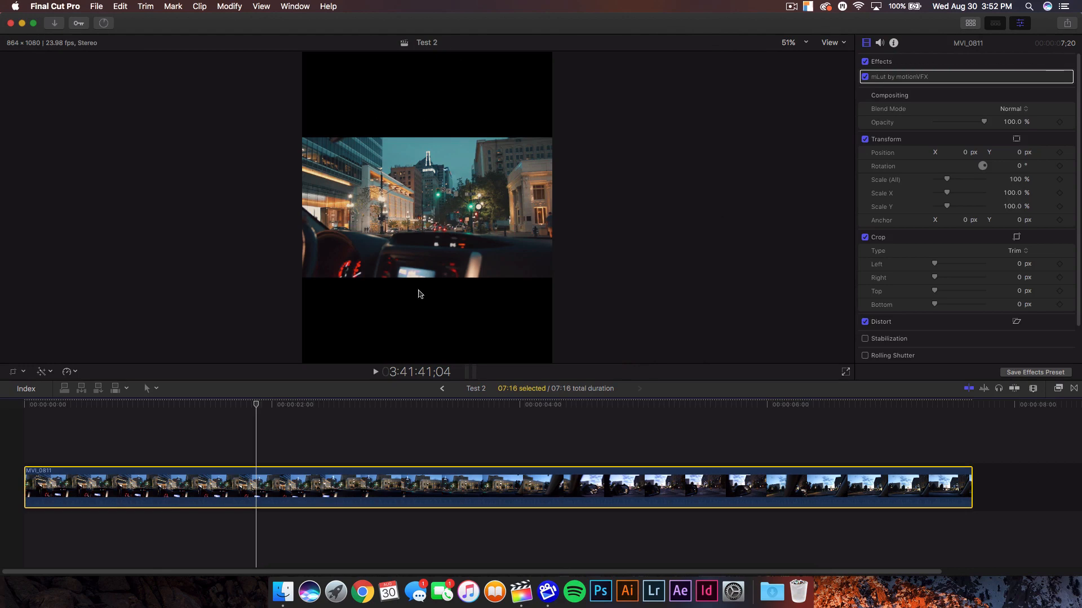
{"action": "mouse_move", "coordinate": [365, 334]}
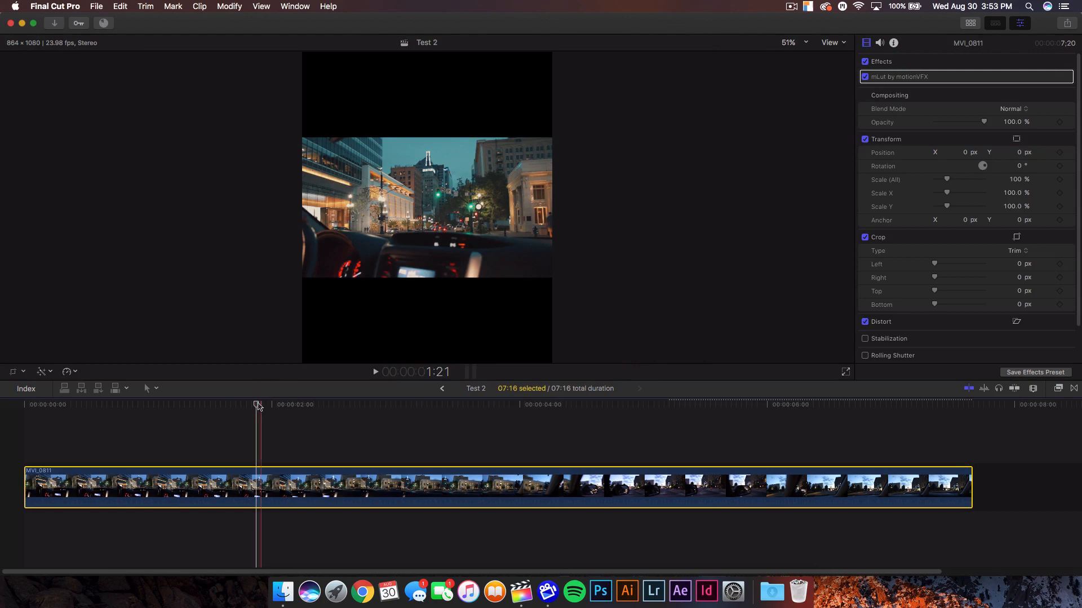
{"action": "left_click", "coordinate": [774, 404]}
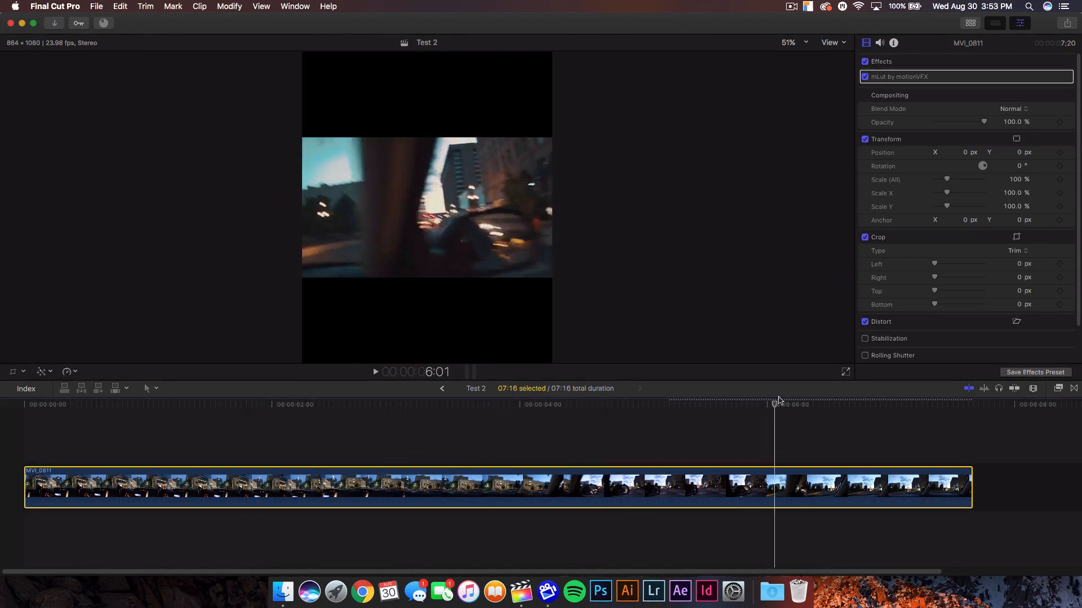
{"action": "left_click", "coordinate": [295, 404]}
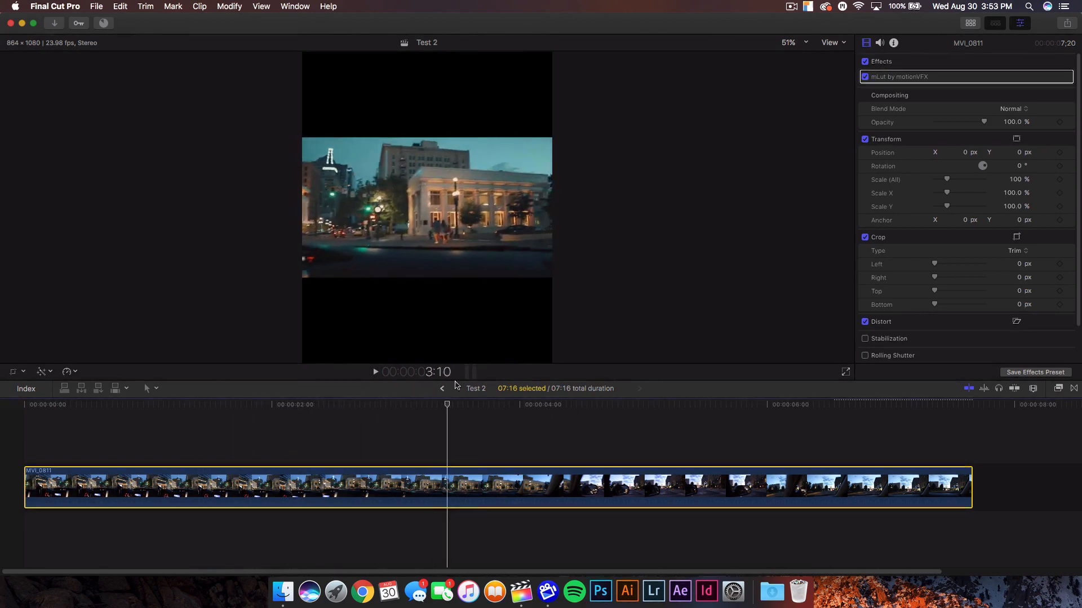
{"action": "left_click", "coordinate": [273, 404]}
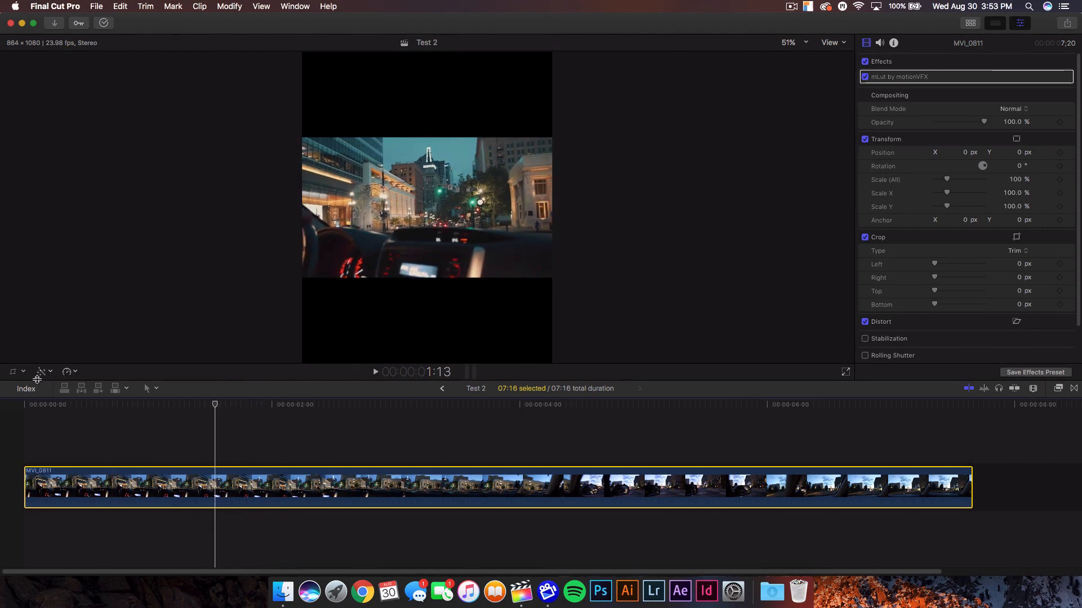
{"action": "left_click", "coordinate": [40, 371]}
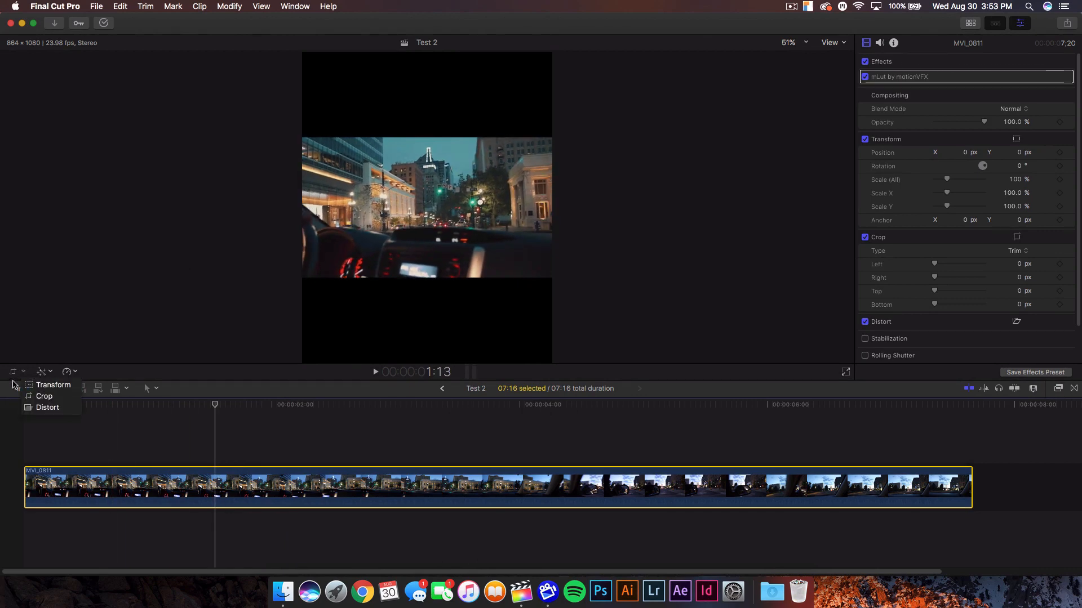
{"action": "mouse_move", "coordinate": [53, 386]}
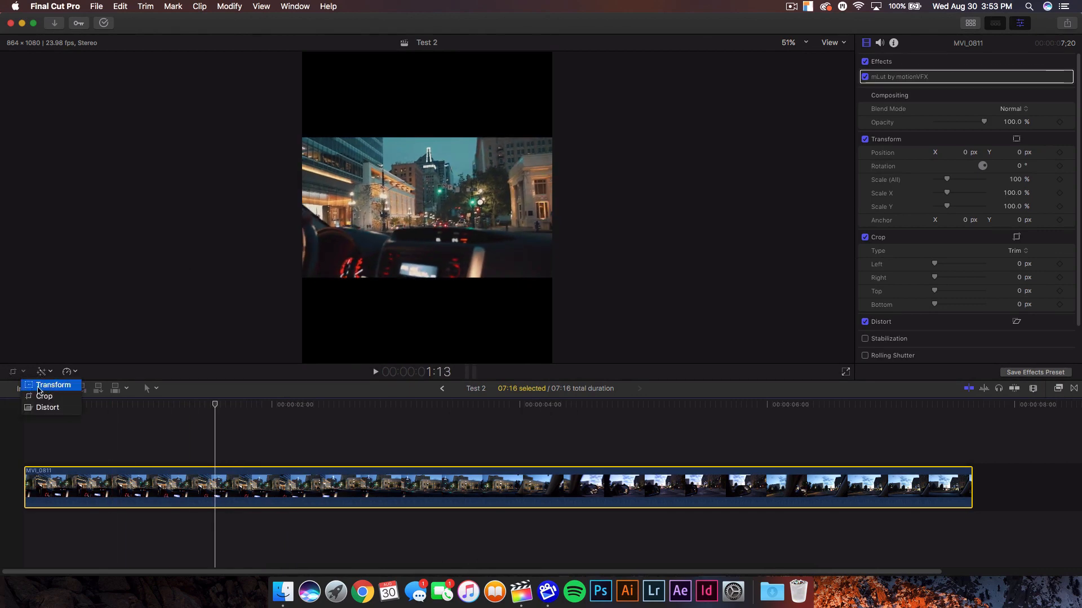
{"action": "left_click", "coordinate": [53, 385]}
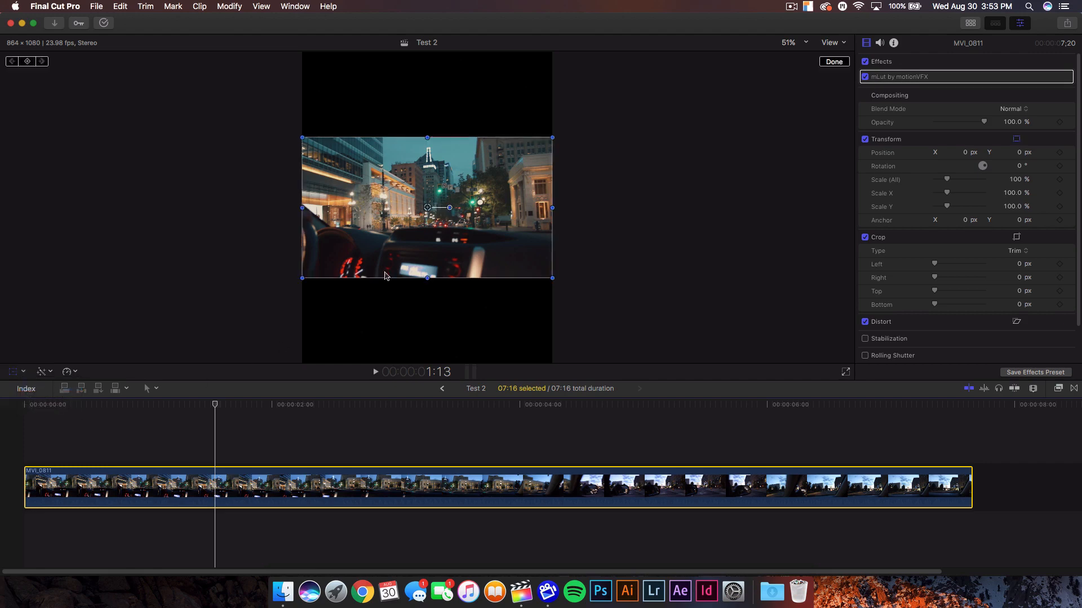
{"action": "left_click_drag", "start_coordinate": [553, 138], "coordinate": [608, 105]}
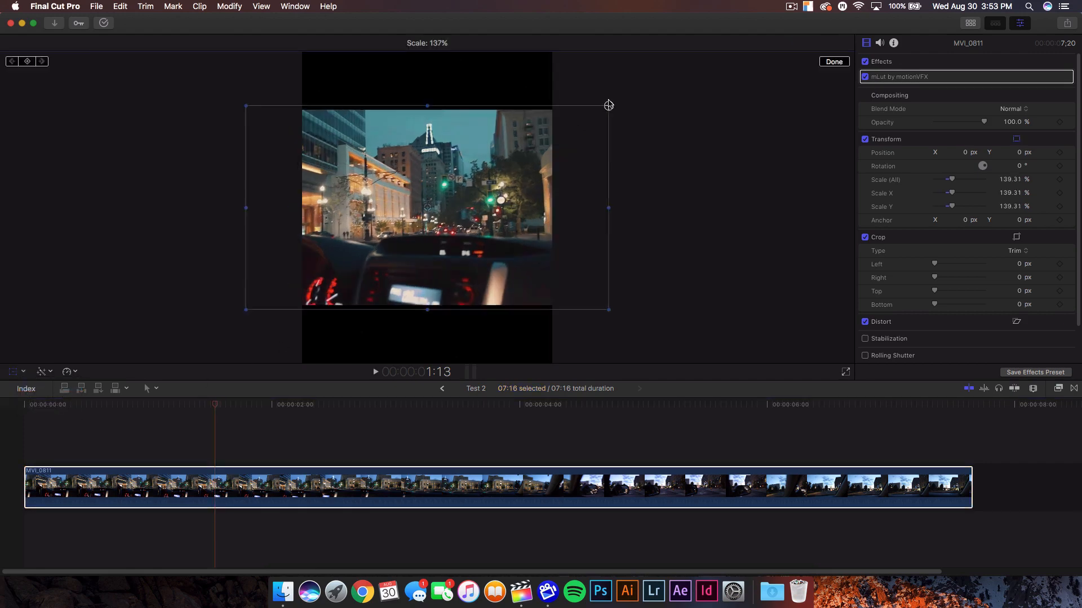
{"action": "left_click_drag", "start_coordinate": [607, 103], "coordinate": [703, 51]}
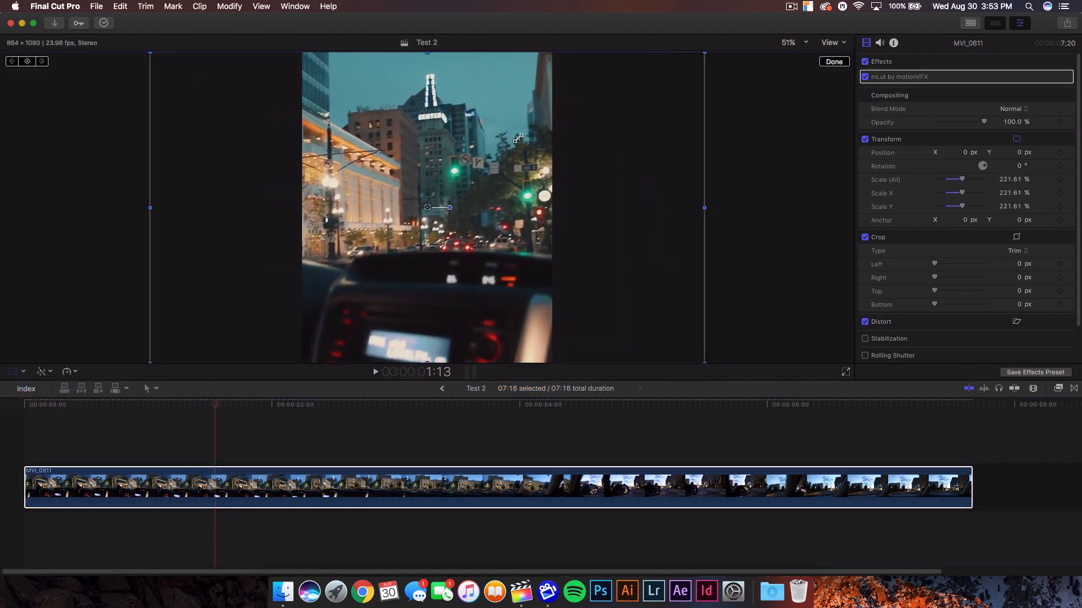
{"action": "left_click_drag", "start_coordinate": [438, 207], "coordinate": [451, 207]}
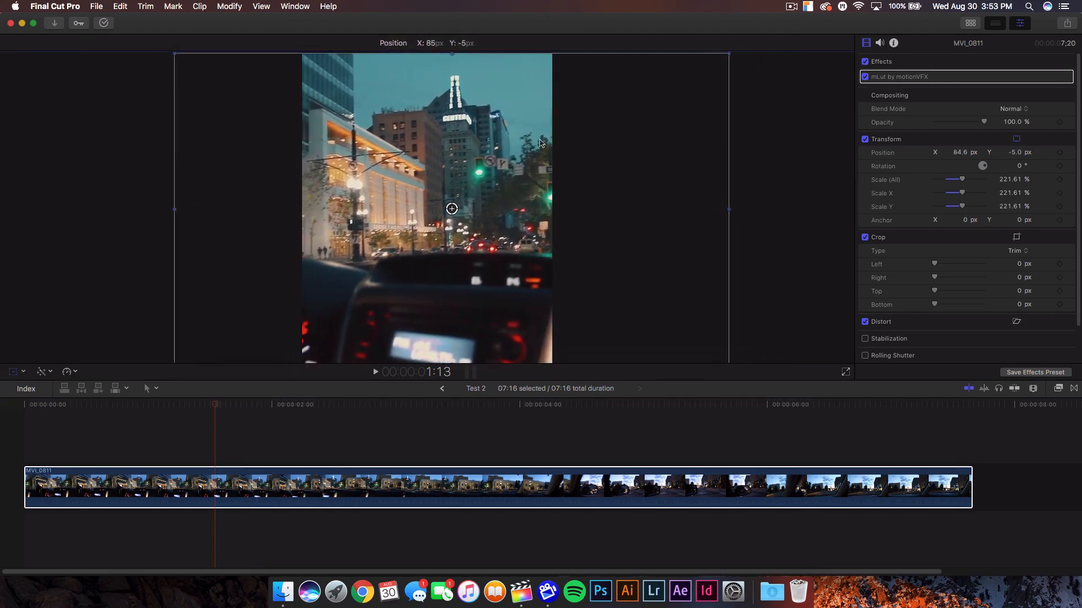
{"action": "left_click_drag", "start_coordinate": [451, 208], "coordinate": [398, 199]}
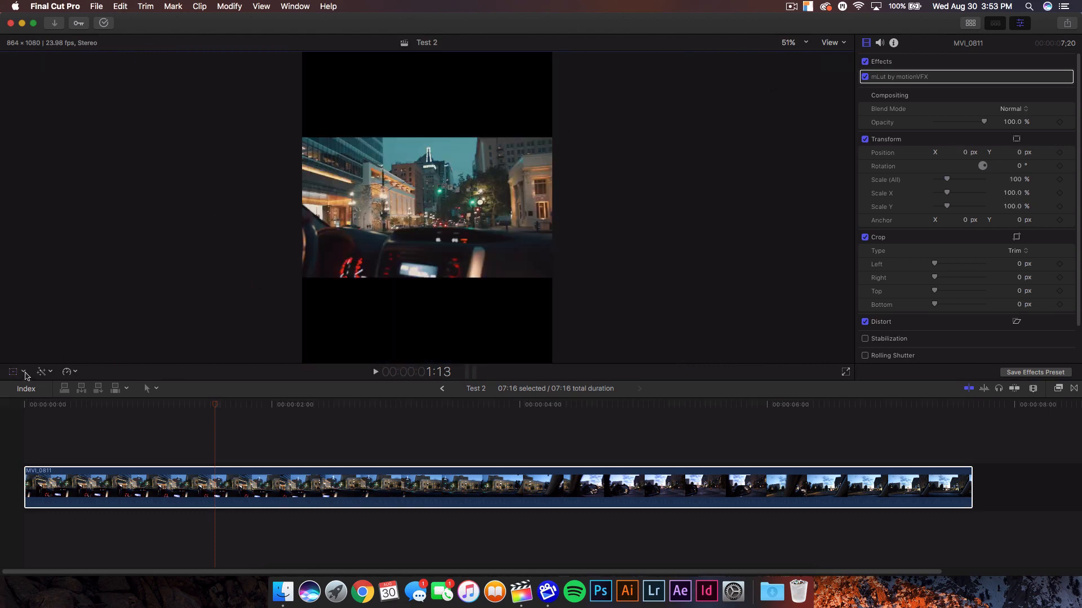
- Crop 528 px from the left and right so the dashcam clip fills the vertical frame
{"action": "left_click", "coordinate": [11, 372]}
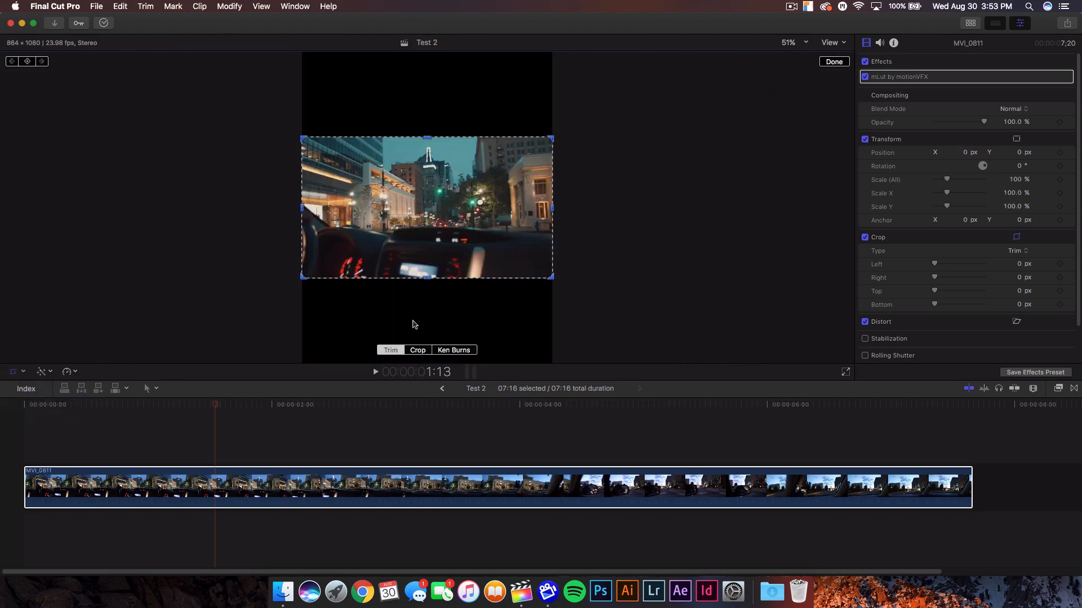
{"action": "left_click", "coordinate": [417, 350]}
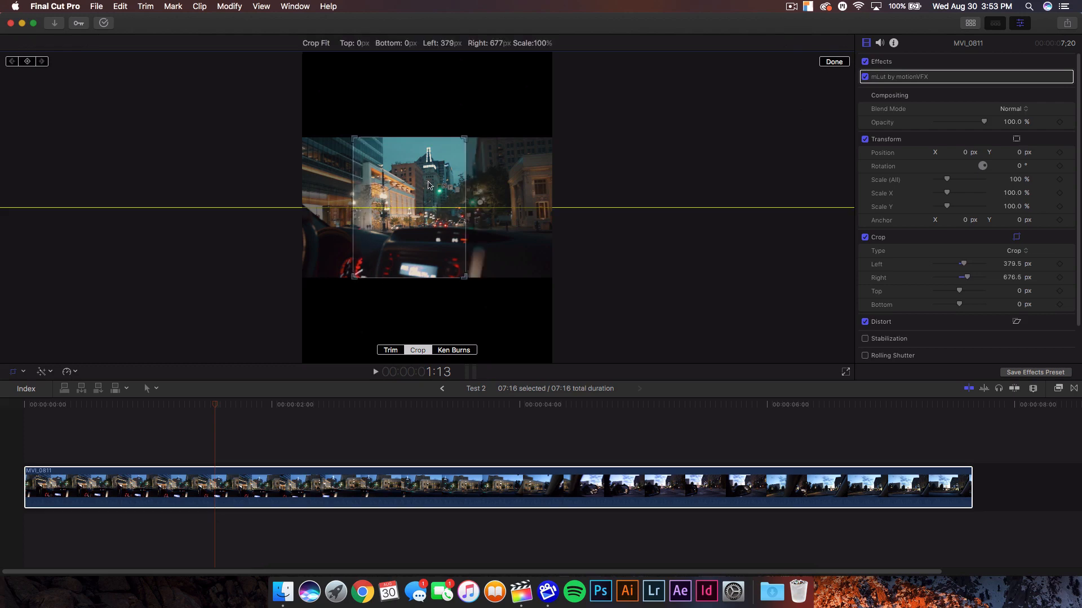
{"action": "left_click", "coordinate": [833, 61]}
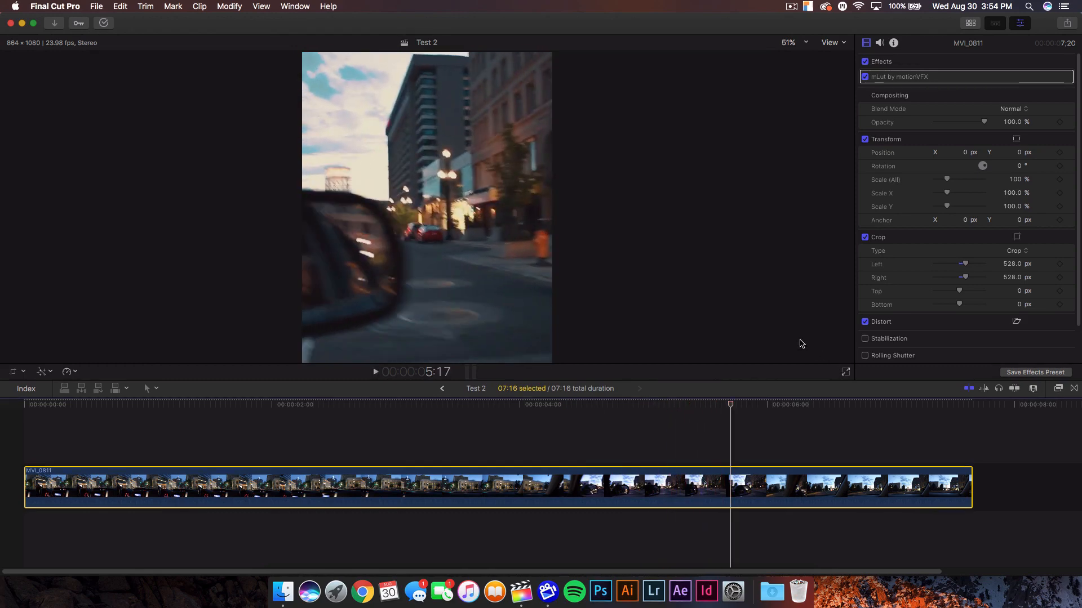
- Play back the cropped clip, then select it for adding start and end transitions
{"action": "left_click", "coordinate": [213, 404]}
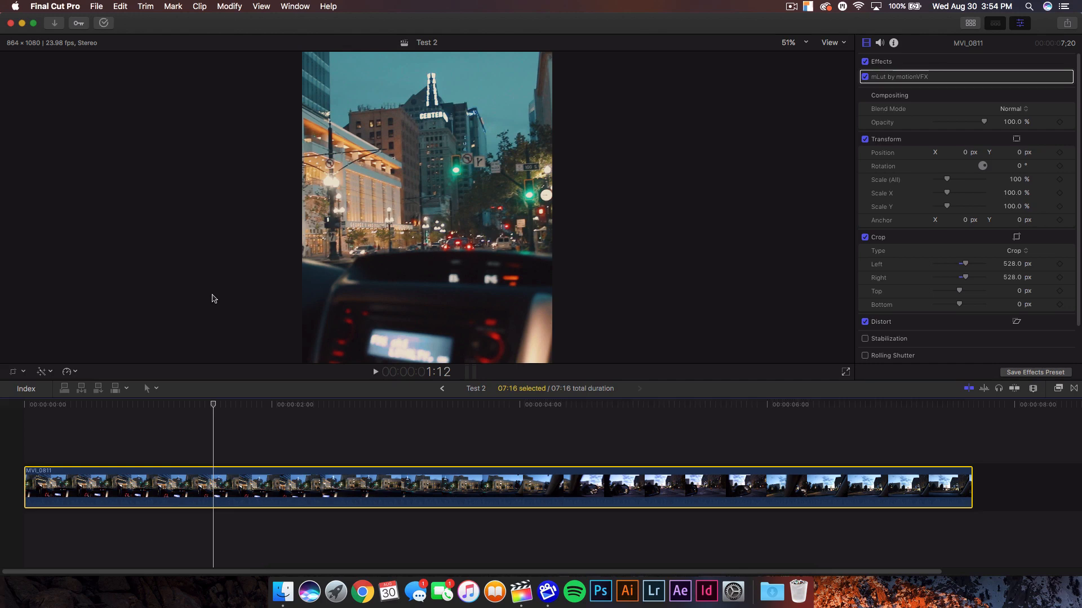
{"action": "left_click", "coordinate": [305, 405]}
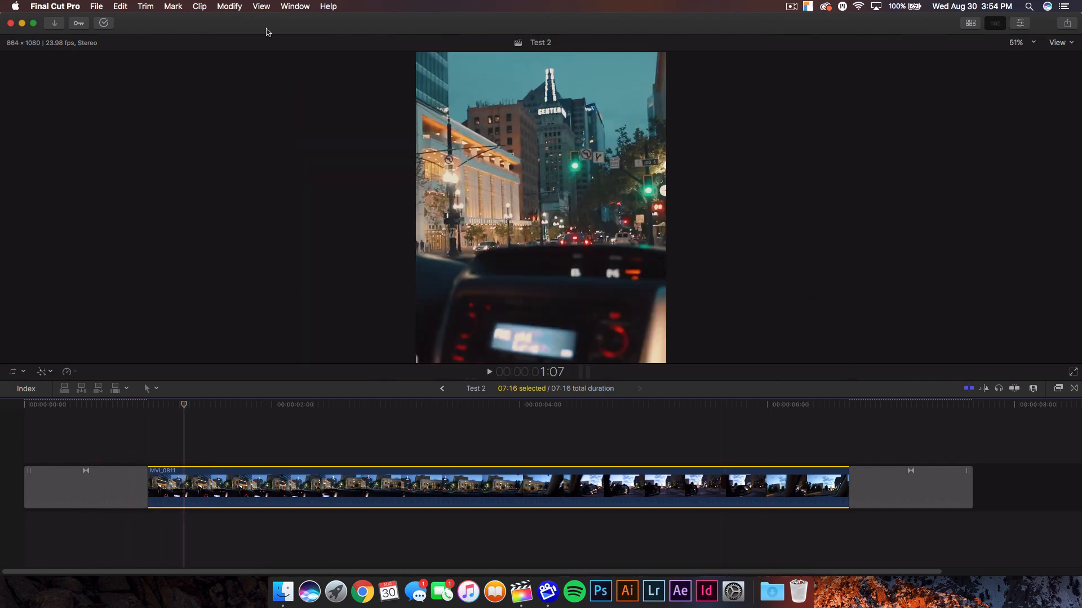
- Start a Master File export of Test 2 via File > Share
{"action": "left_click", "coordinate": [120, 7]}
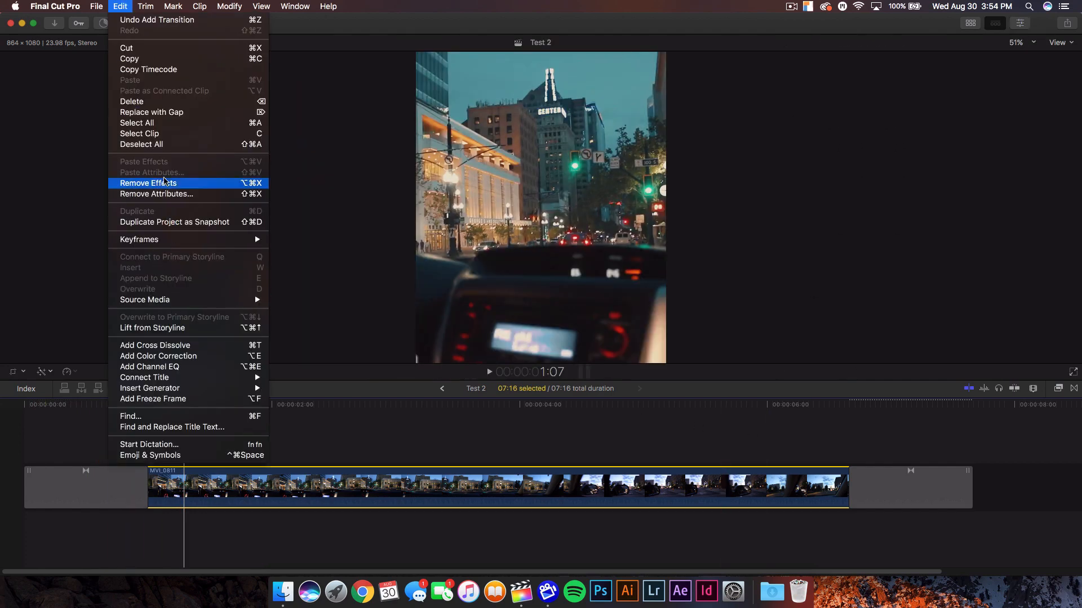
{"action": "mouse_move", "coordinate": [167, 222]}
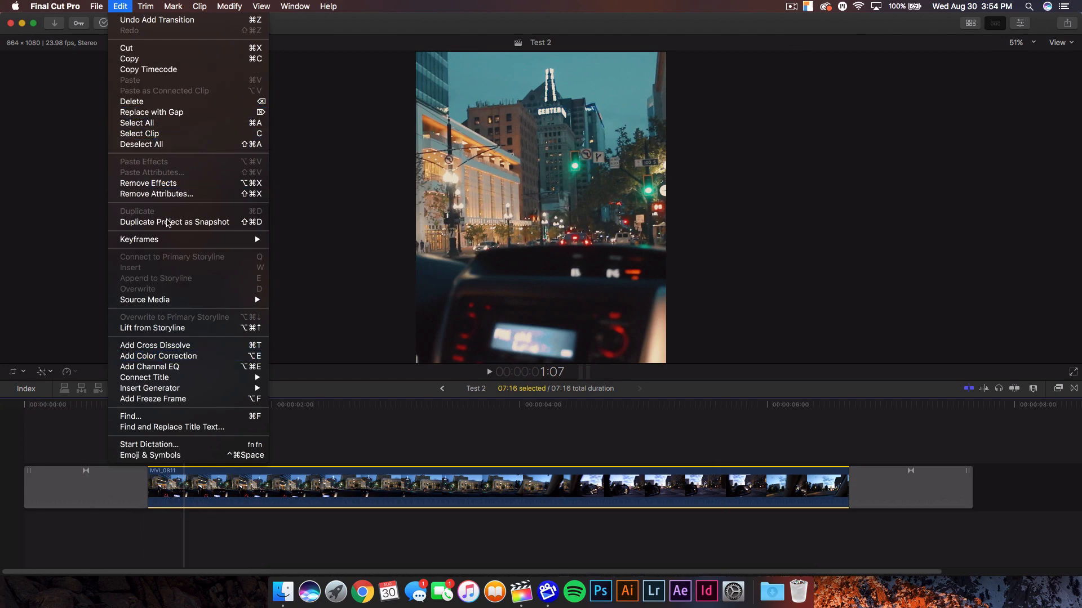
{"action": "left_click", "coordinate": [96, 7]}
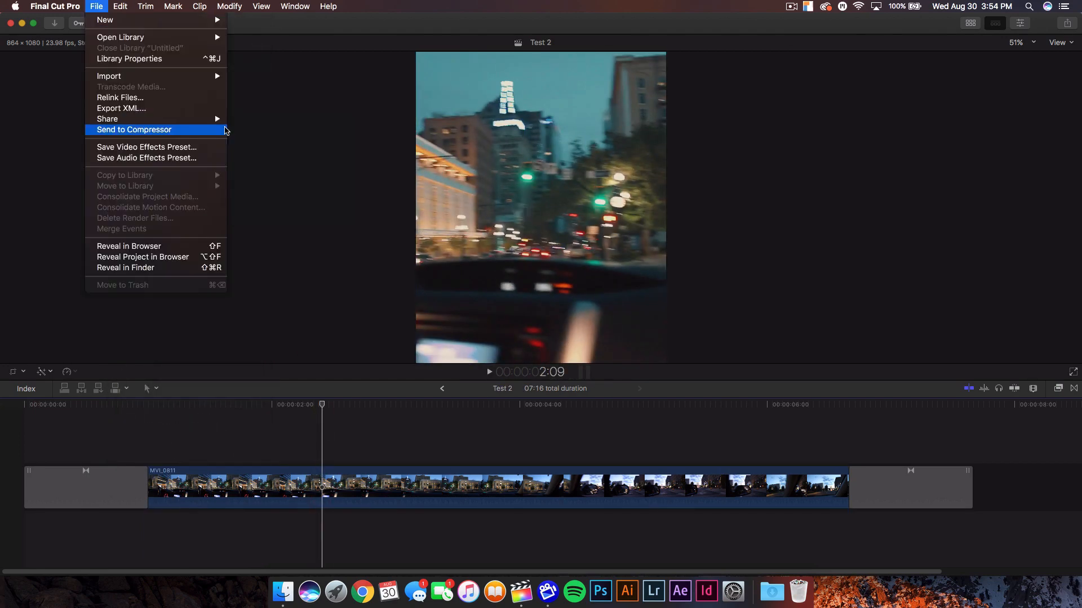
{"action": "mouse_move", "coordinate": [107, 119]}
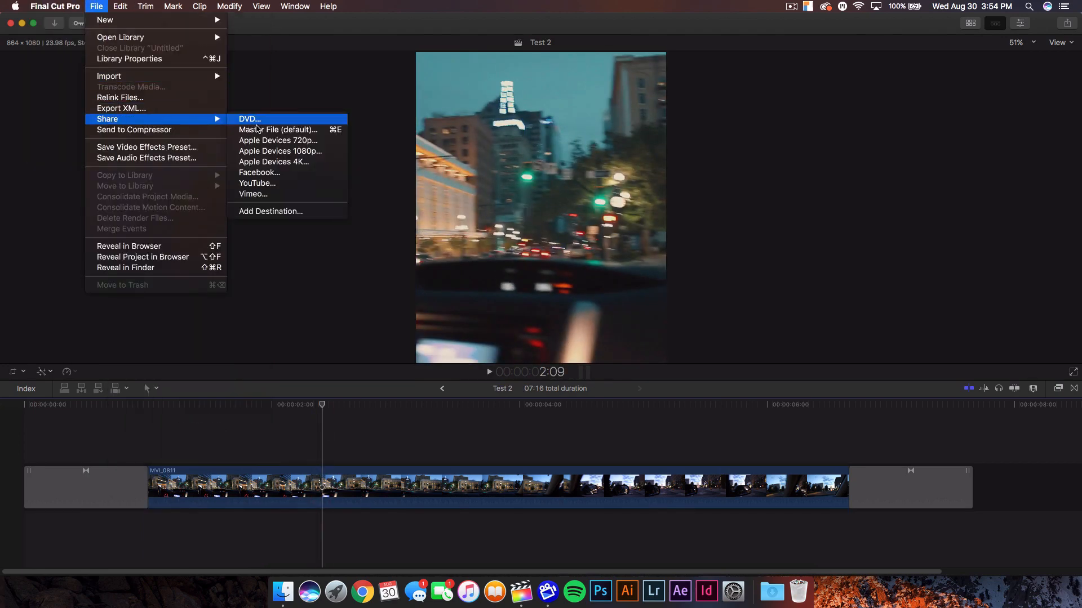
{"action": "left_click", "coordinate": [278, 129]}
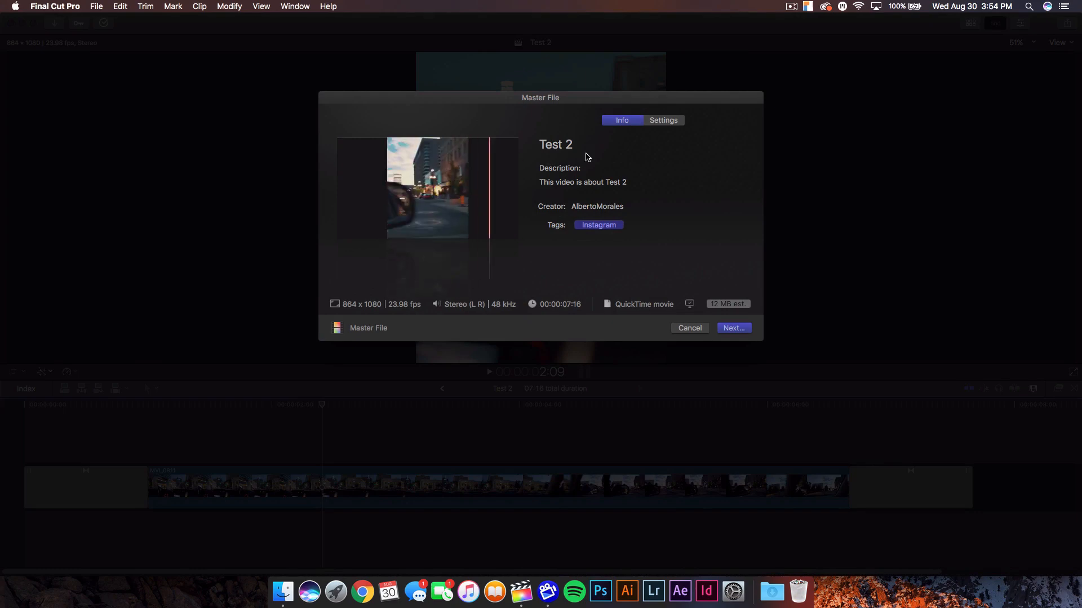
- Review the H.264 QuickTime settings and proceed with exporting the 864×1080 movie
{"action": "left_click", "coordinate": [662, 120]}
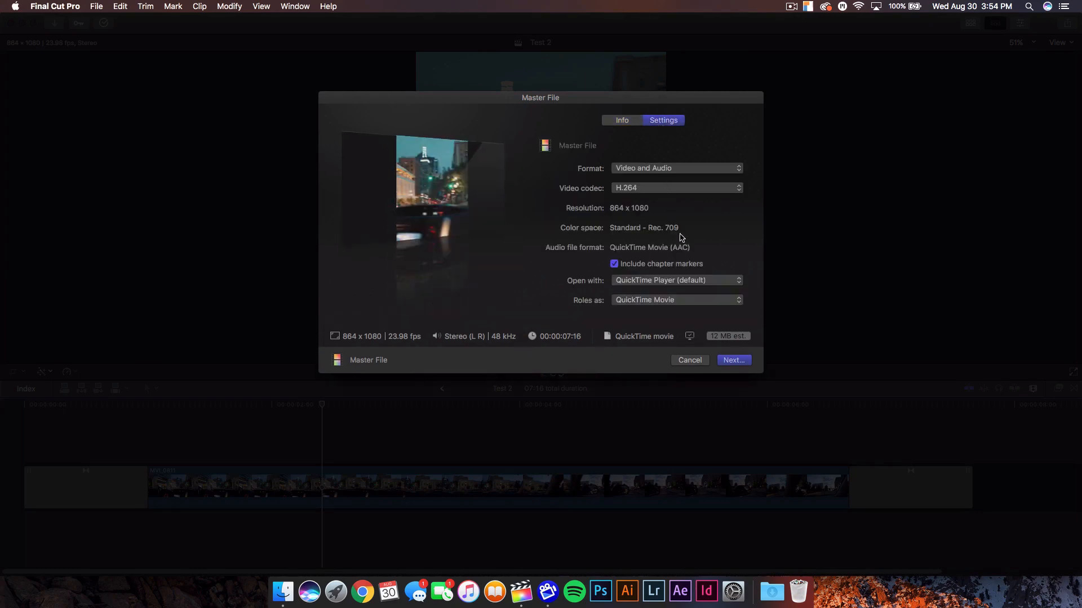
{"action": "left_click", "coordinate": [620, 121]}
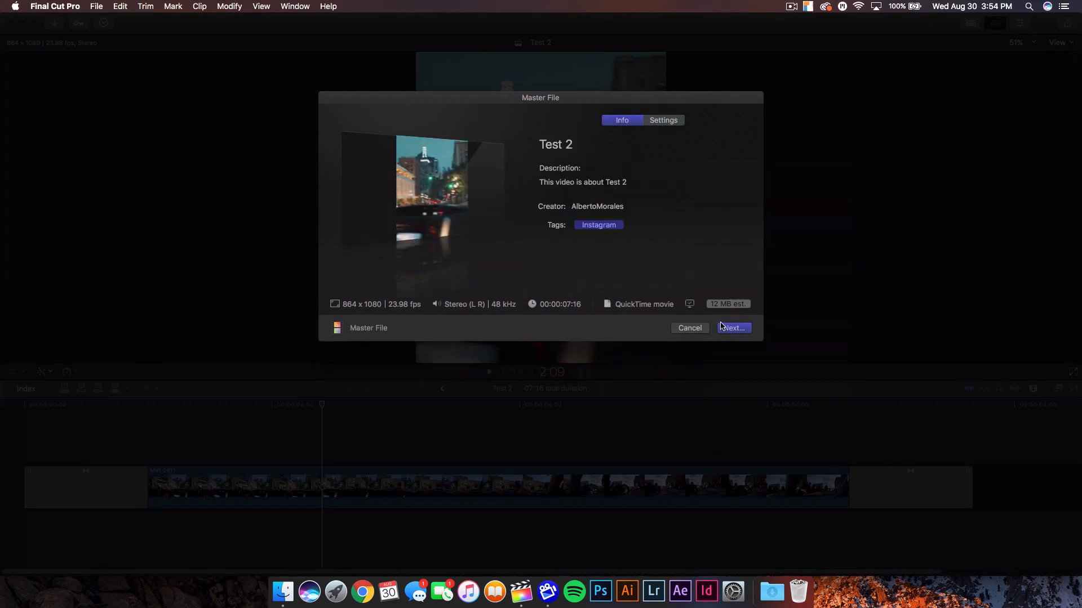
{"action": "left_click", "coordinate": [733, 327]}
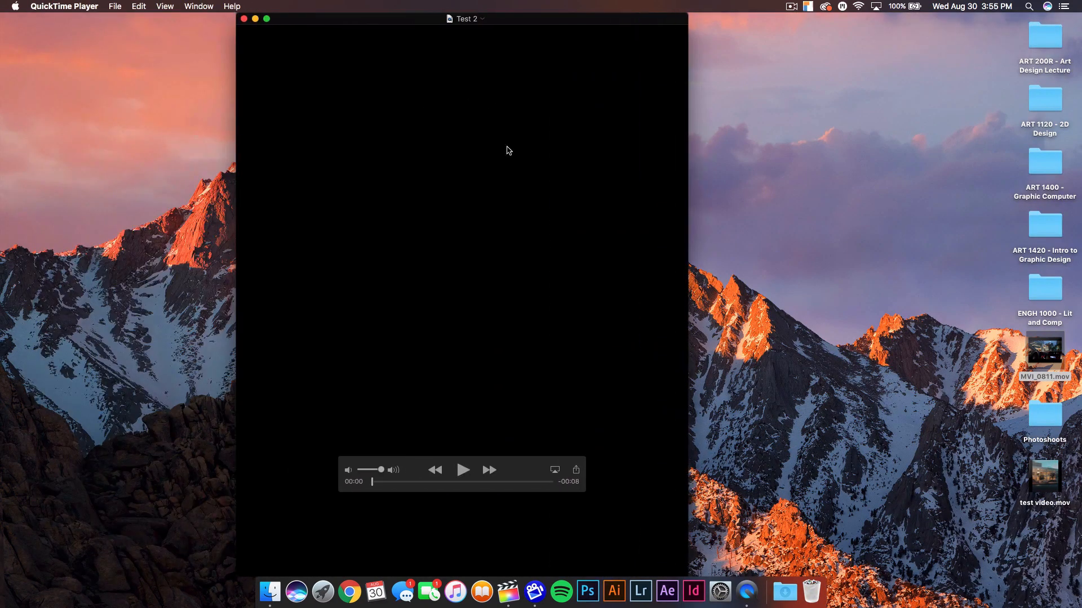
- Play and pause the exported Test 2 movie twice to check the cropped city footage
{"action": "left_click", "coordinate": [463, 470]}
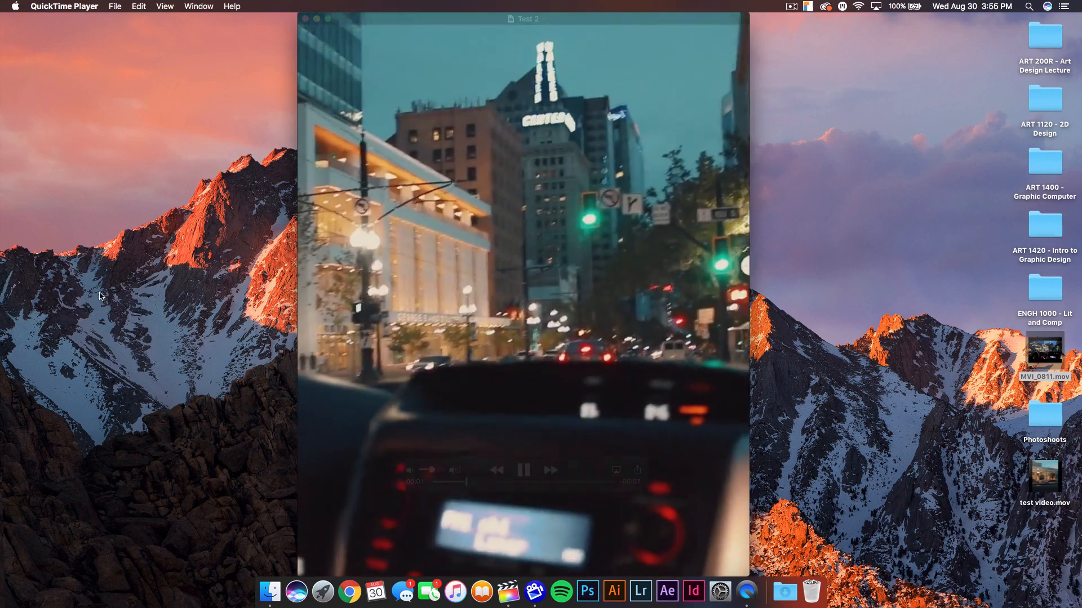
{"action": "left_click", "coordinate": [523, 469]}
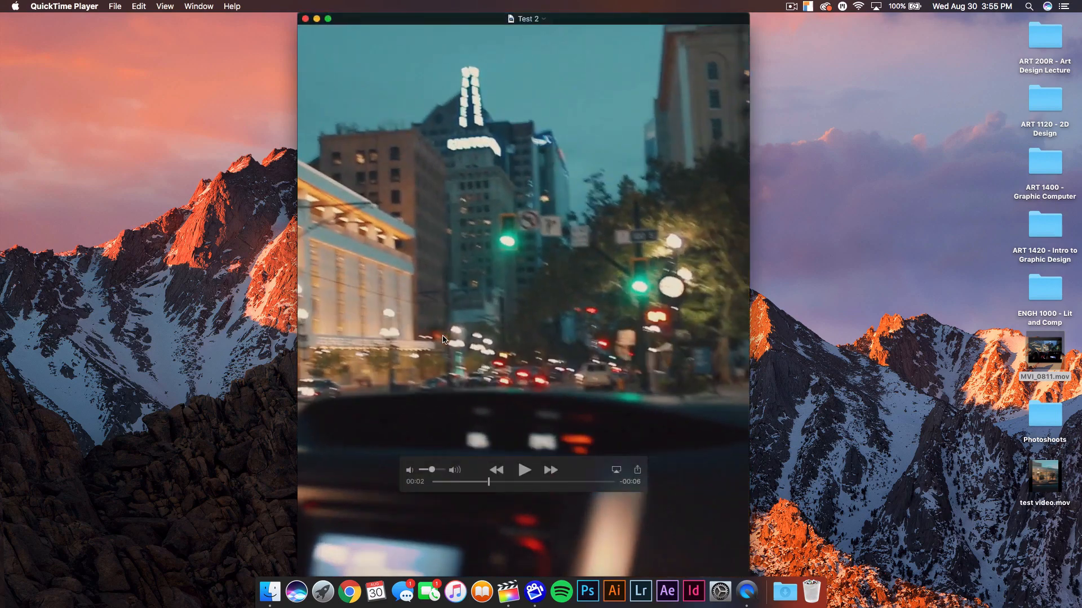
{"action": "left_click", "coordinate": [524, 470]}
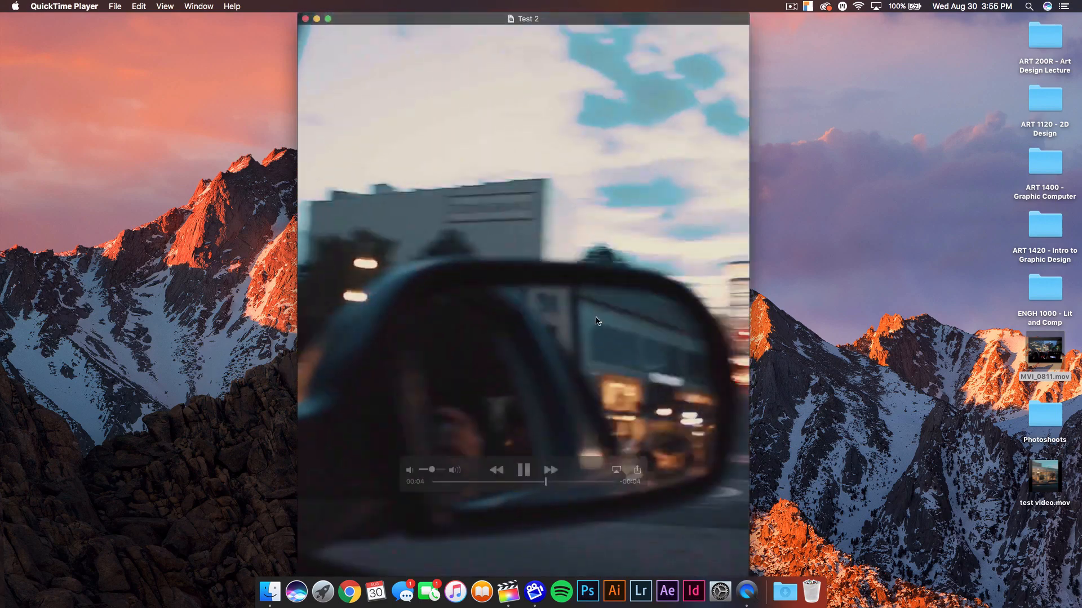
{"action": "left_click", "coordinate": [522, 470]}
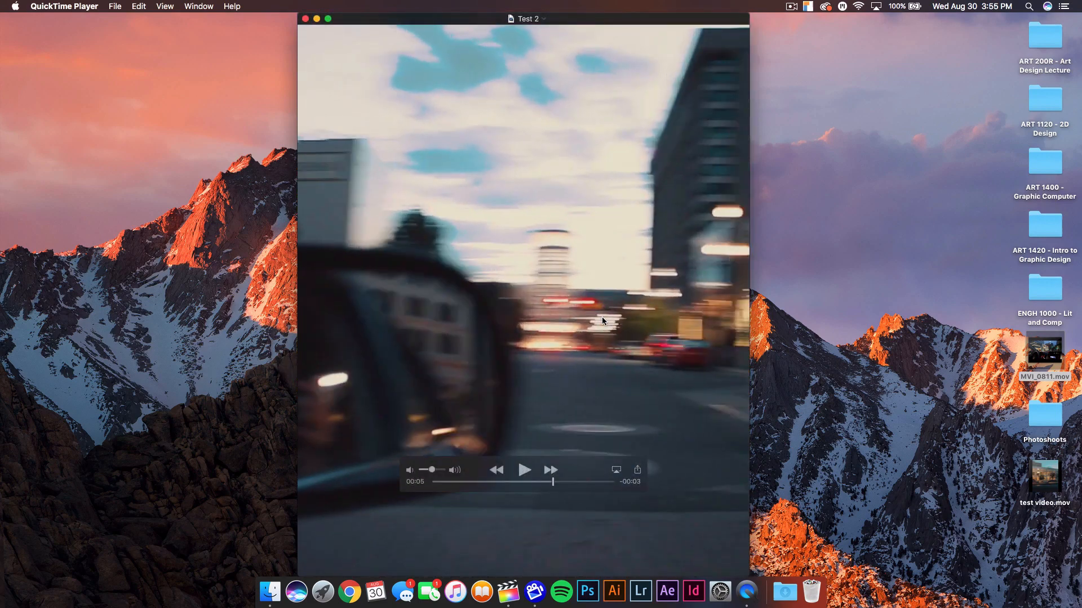